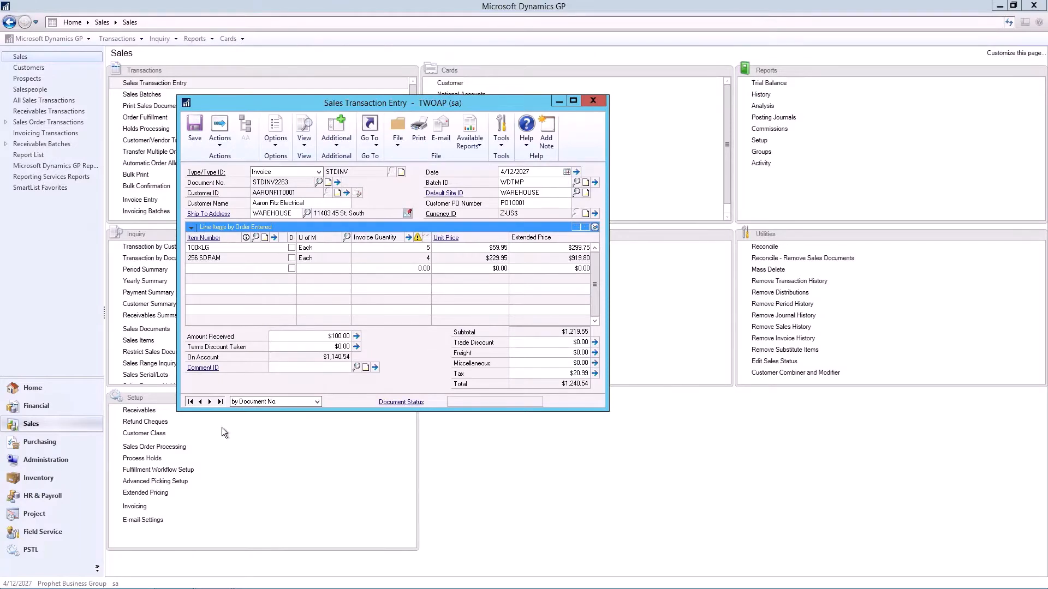
{"action": "mouse_move", "coordinate": [292, 435]}
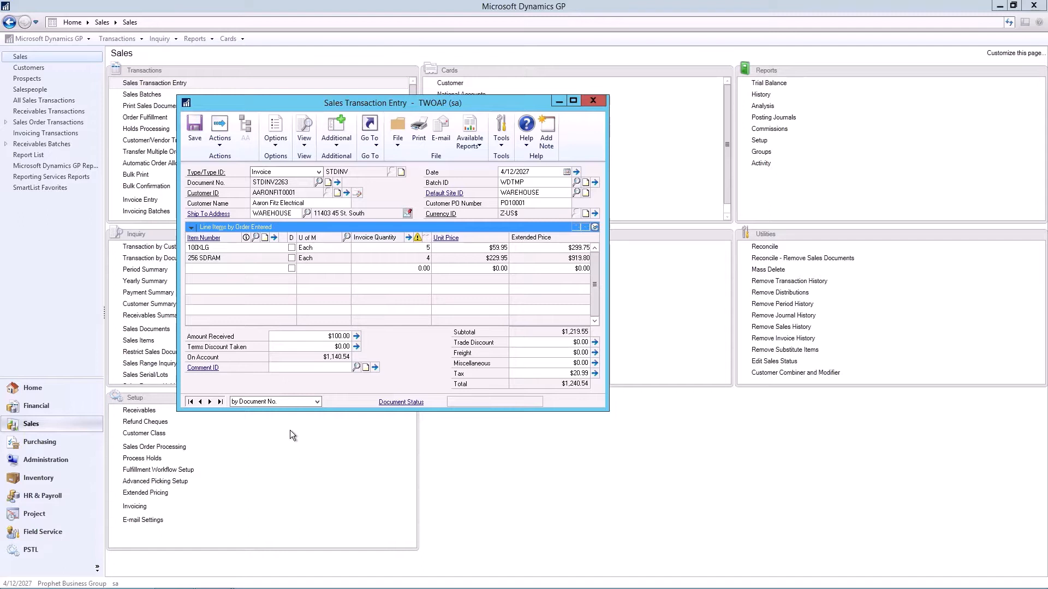
{"action": "mouse_move", "coordinate": [321, 398]}
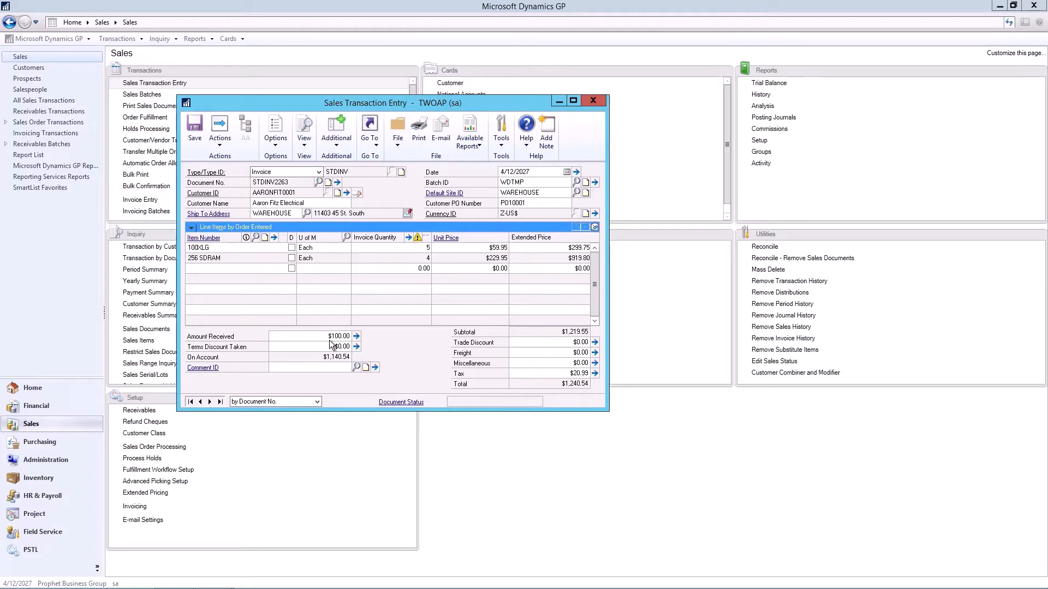
{"action": "mouse_move", "coordinate": [344, 365]}
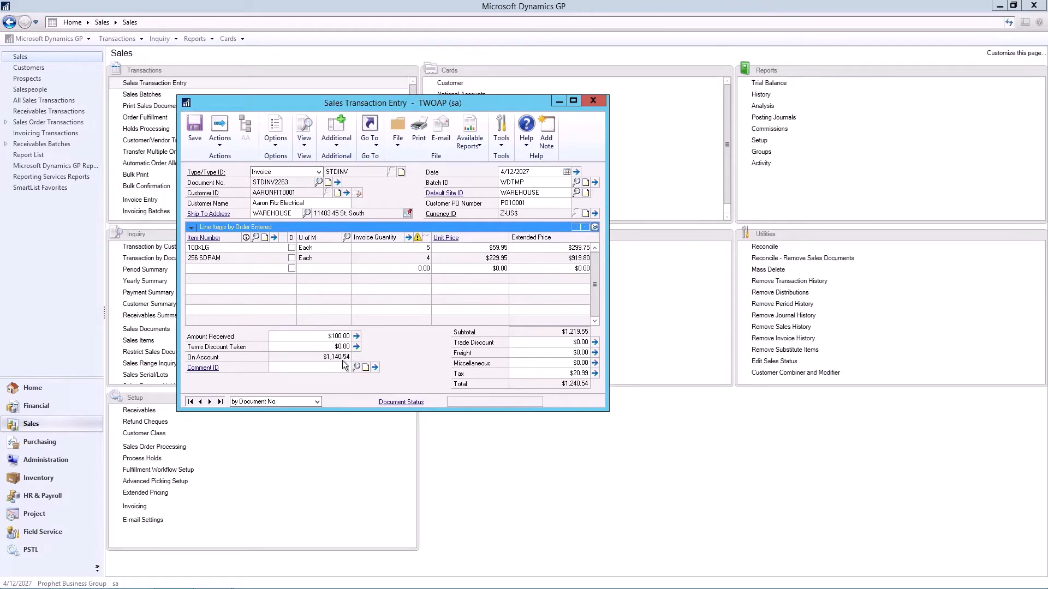
{"action": "mouse_move", "coordinate": [489, 207]}
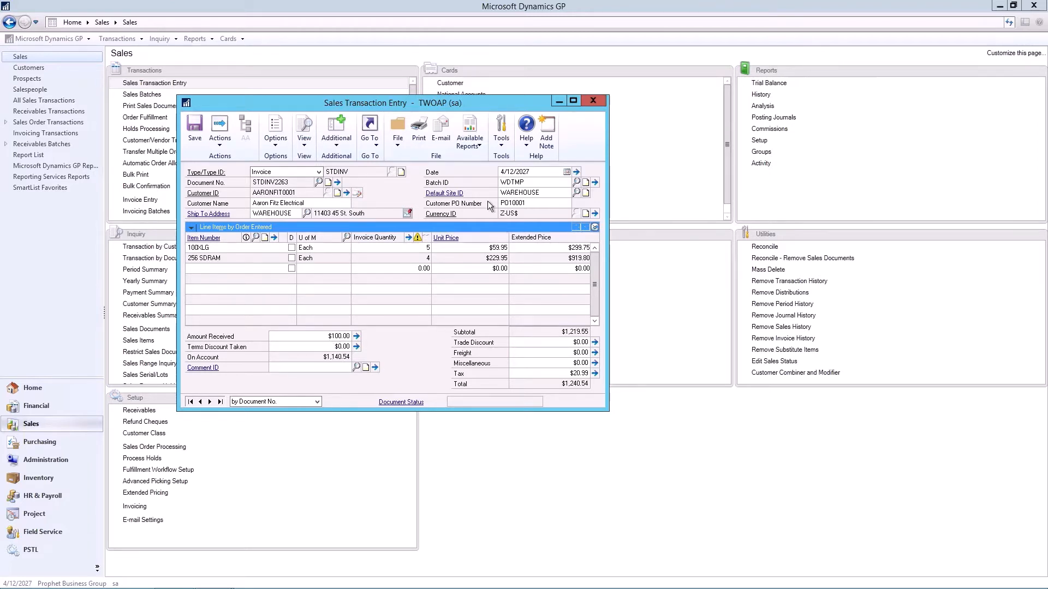
- Print invoice STDINV2263 for Aaron Fitz Electrical to a Word document on blank paper
{"action": "left_click", "coordinate": [418, 130]}
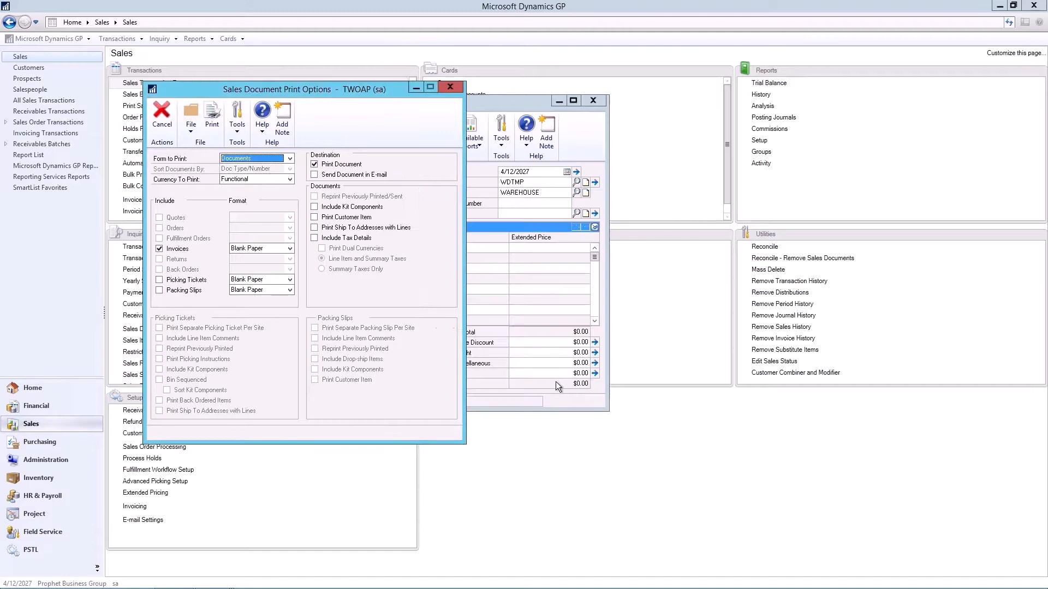
{"action": "left_click", "coordinate": [213, 117]}
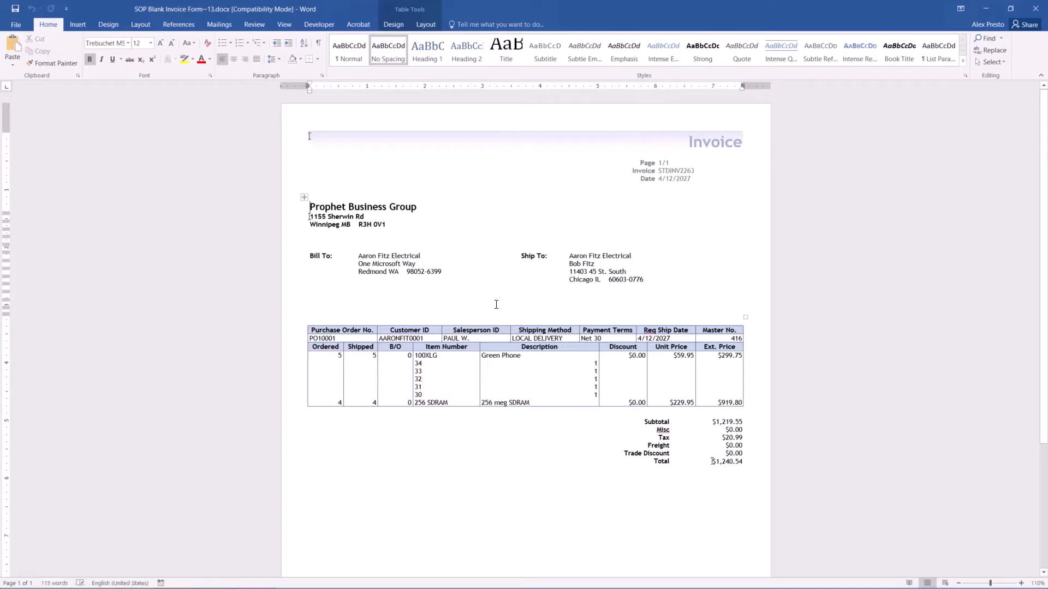
{"action": "mouse_move", "coordinate": [478, 298]}
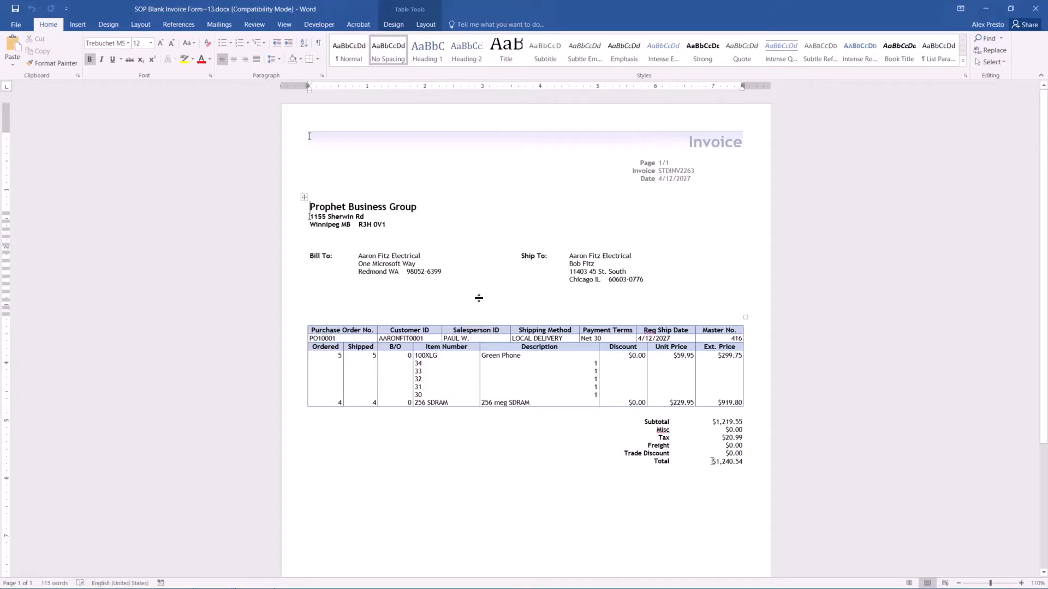
{"action": "mouse_move", "coordinate": [350, 187]}
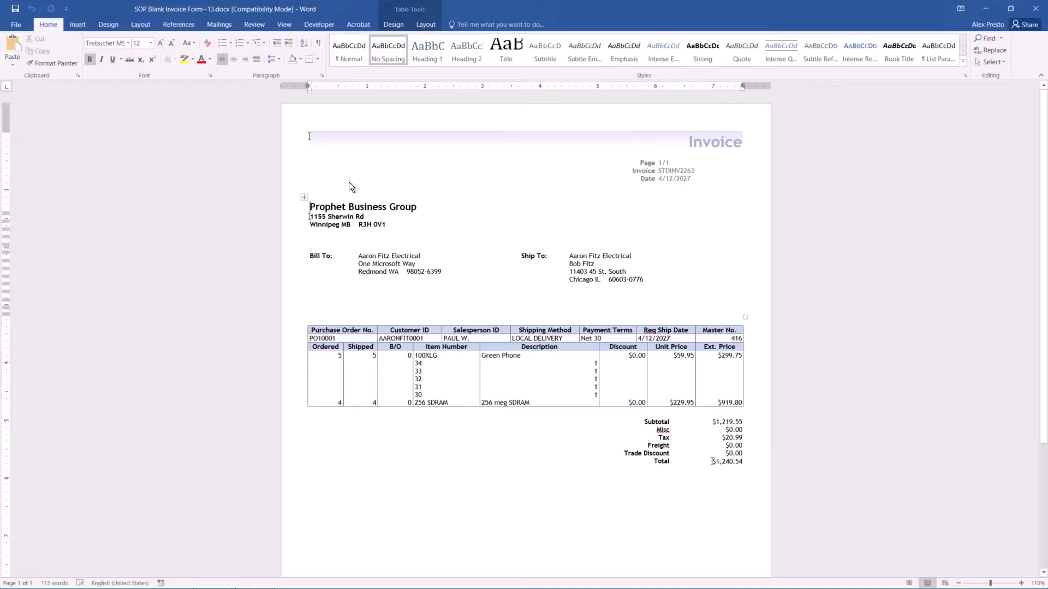
{"action": "mouse_move", "coordinate": [465, 374]}
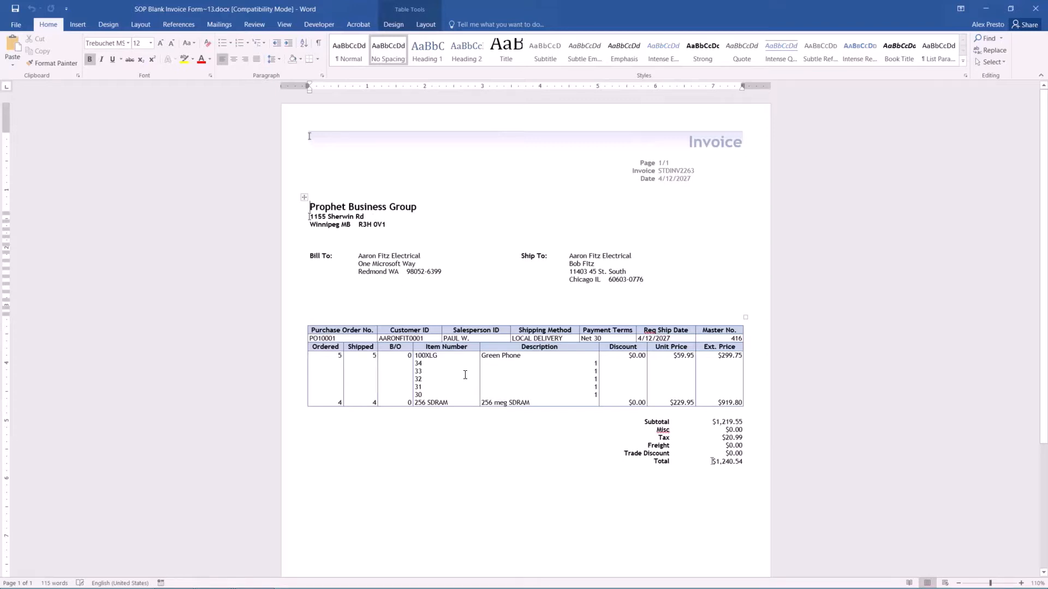
{"action": "mouse_move", "coordinate": [465, 375]}
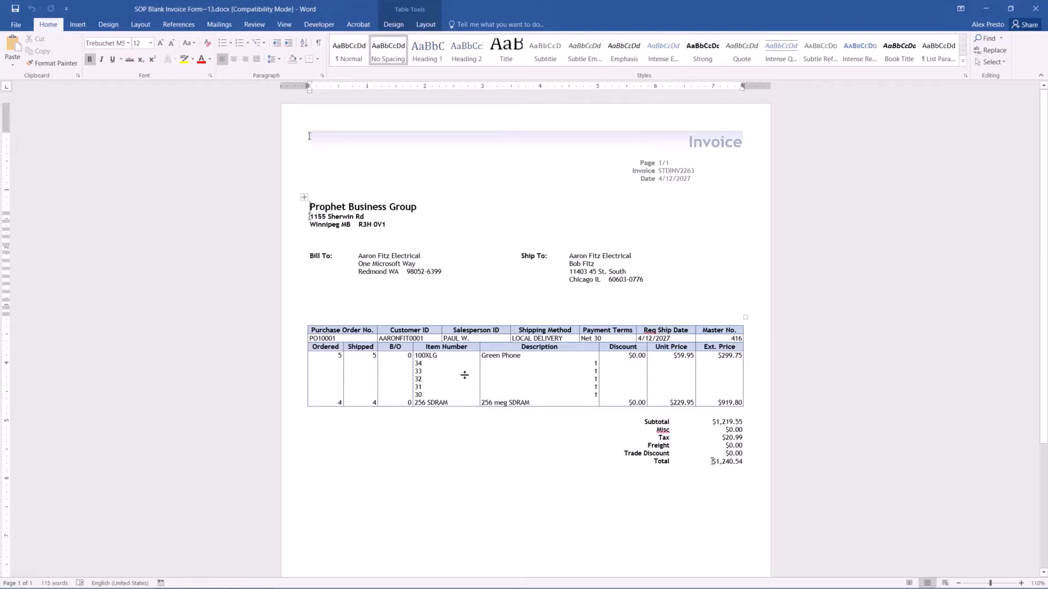
{"action": "mouse_move", "coordinate": [472, 373]}
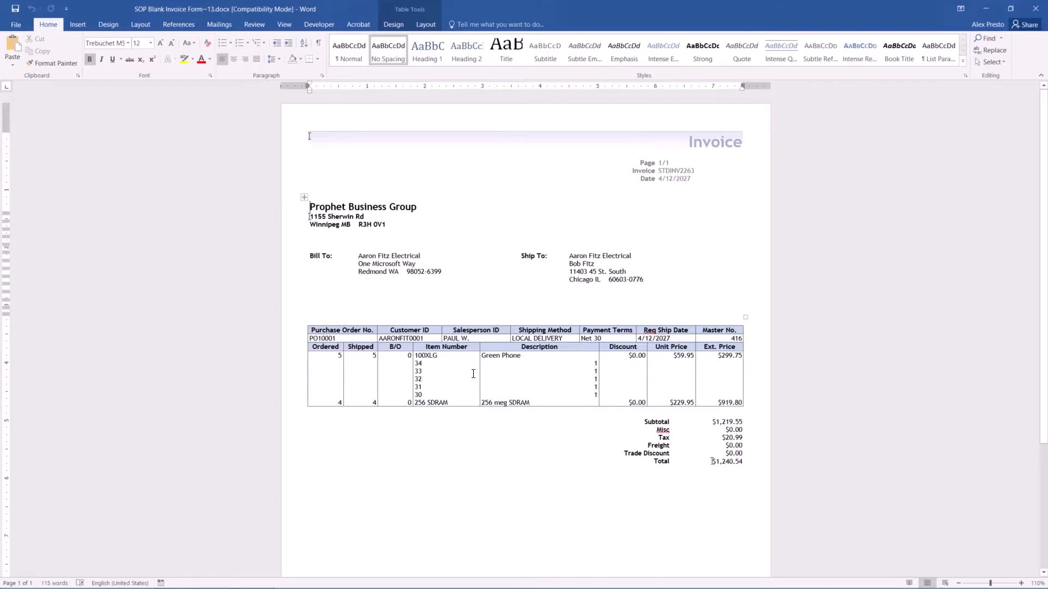
{"action": "mouse_move", "coordinate": [496, 328]}
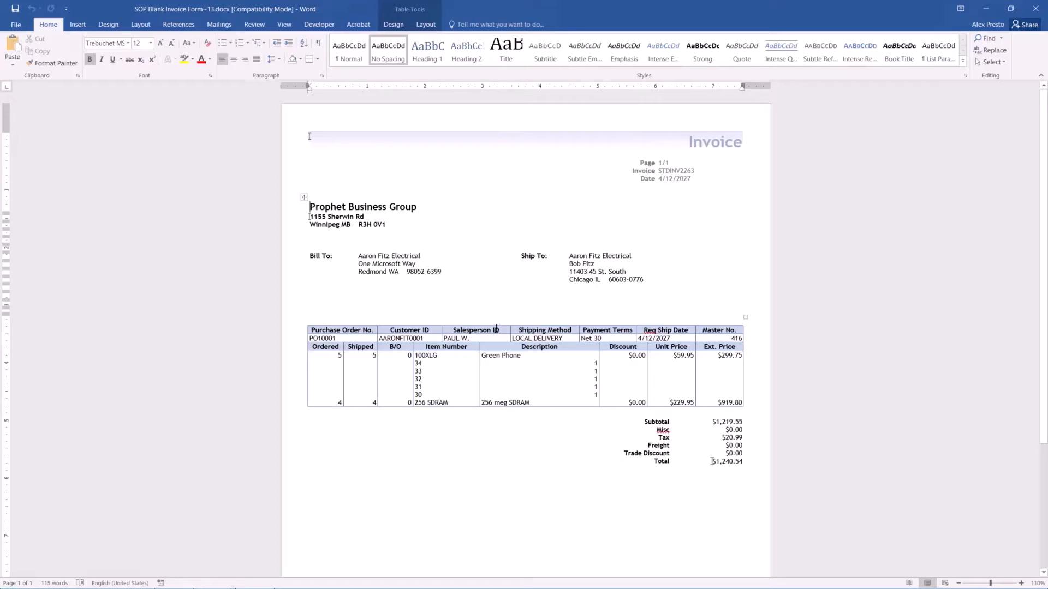
{"action": "mouse_move", "coordinate": [609, 368]}
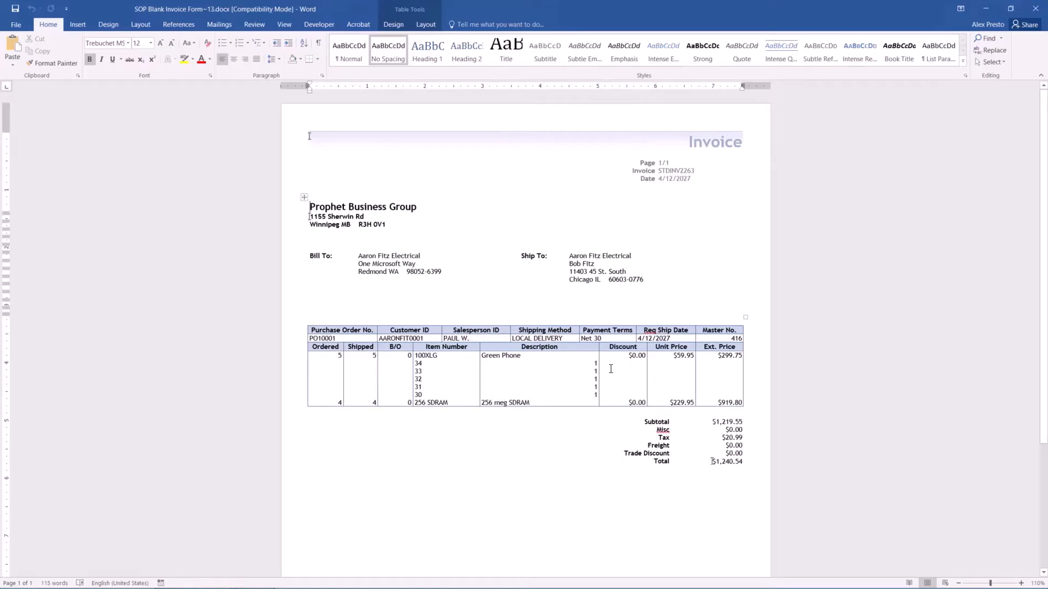
{"action": "mouse_move", "coordinate": [680, 440]}
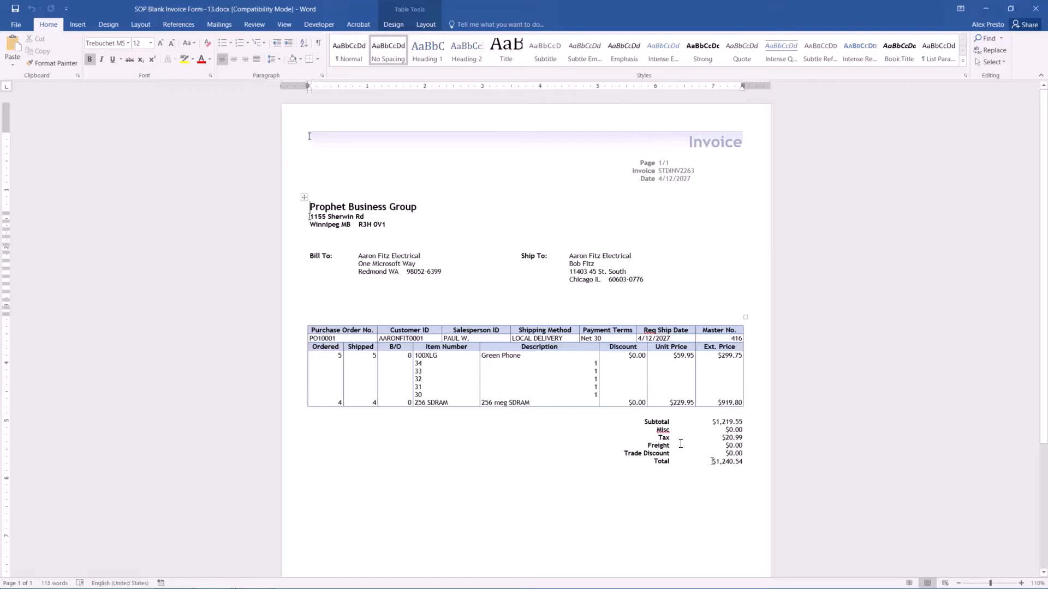
- Scroll the Word invoice past its totals to bring the empty page footer into view
{"action": "scroll", "scroll_direction": "up", "scroll_amount": 3}
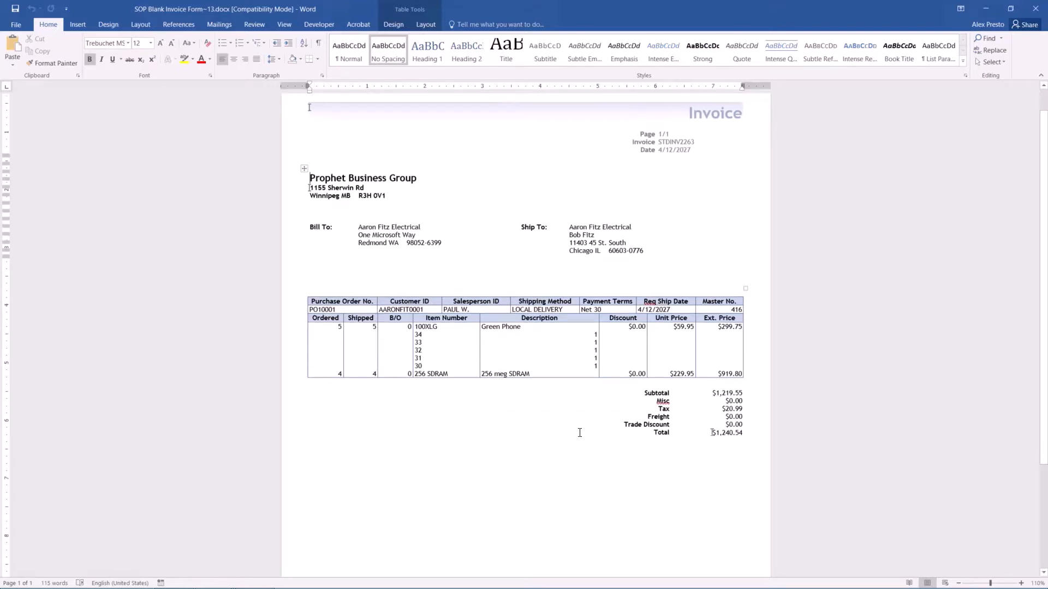
{"action": "scroll", "scroll_direction": "down", "scroll_amount": 3}
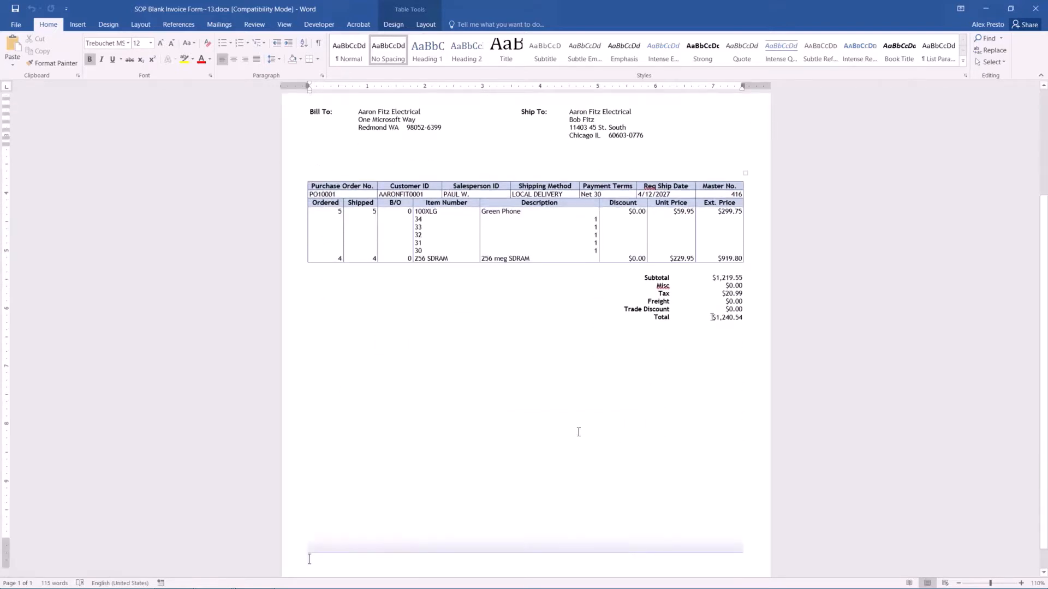
{"action": "scroll", "scroll_direction": "down", "scroll_amount": 3}
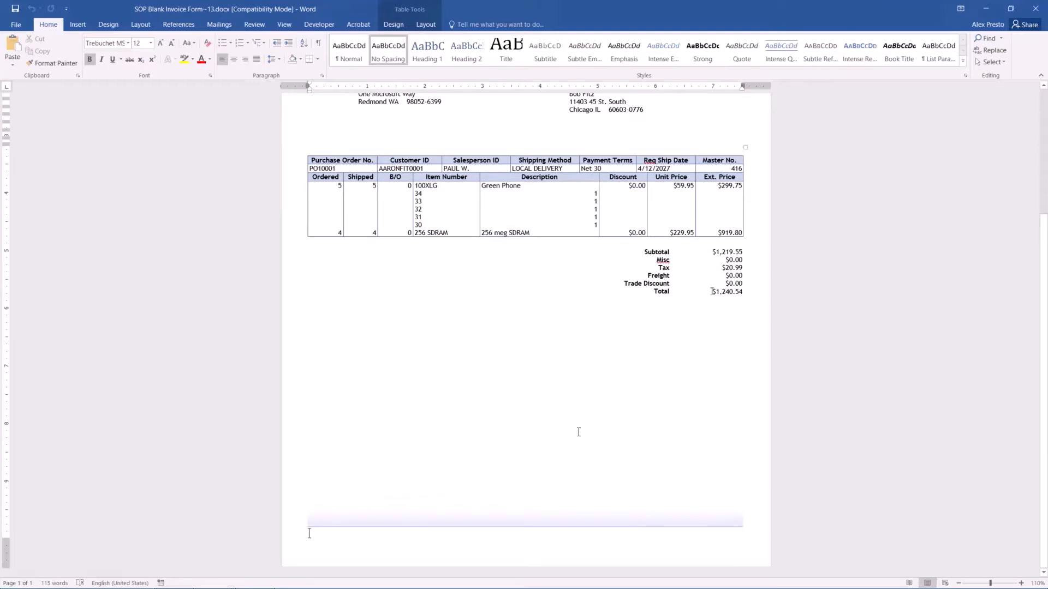
{"action": "mouse_move", "coordinate": [506, 541]}
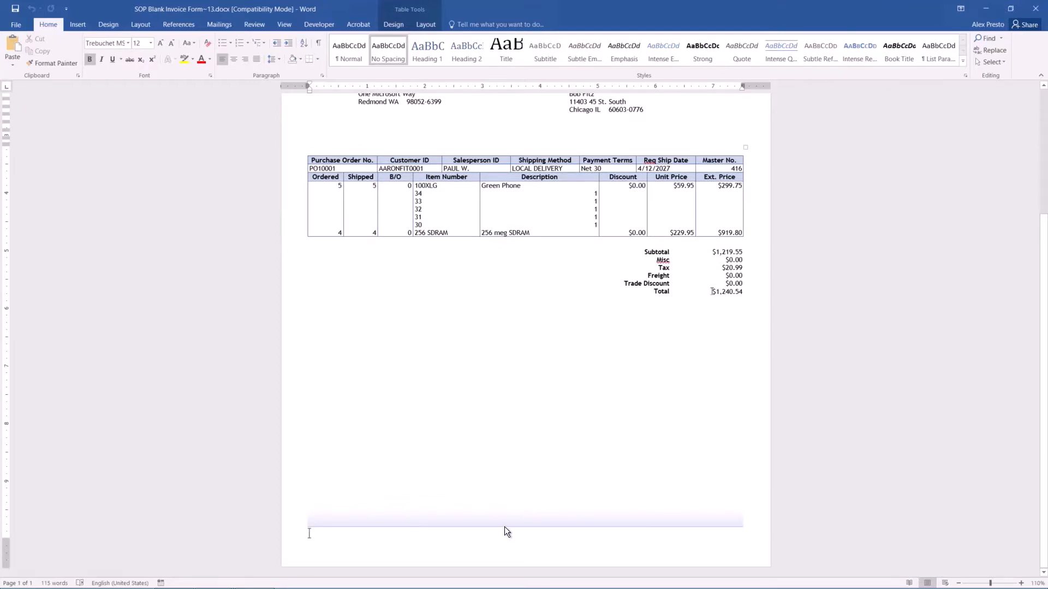
{"action": "mouse_move", "coordinate": [498, 513]}
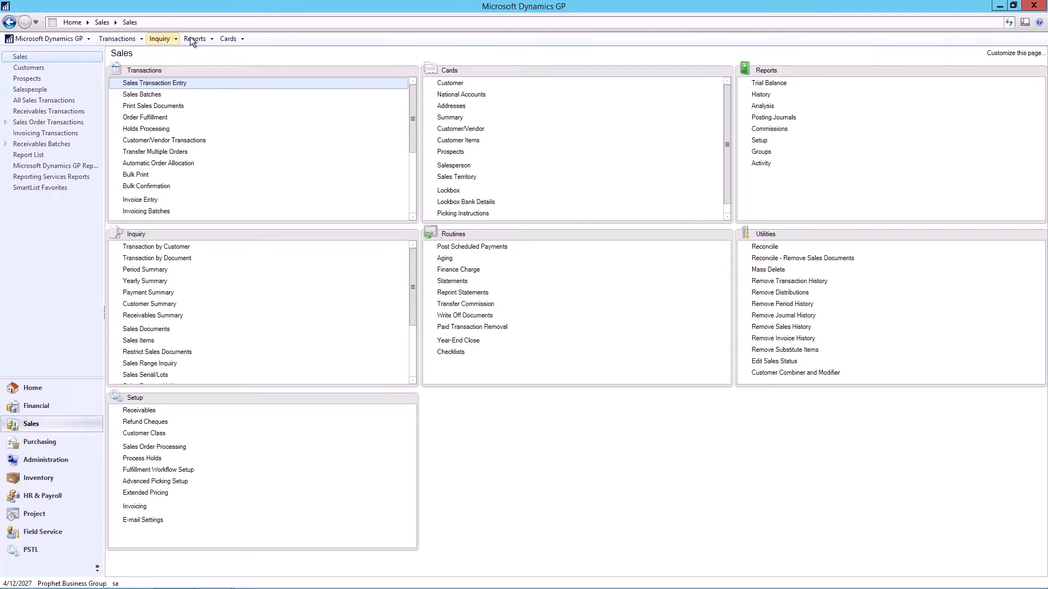
- Bring up the Template Configuration Manager from the Reports menu in Dynamics GP
{"action": "left_click", "coordinate": [194, 38]}
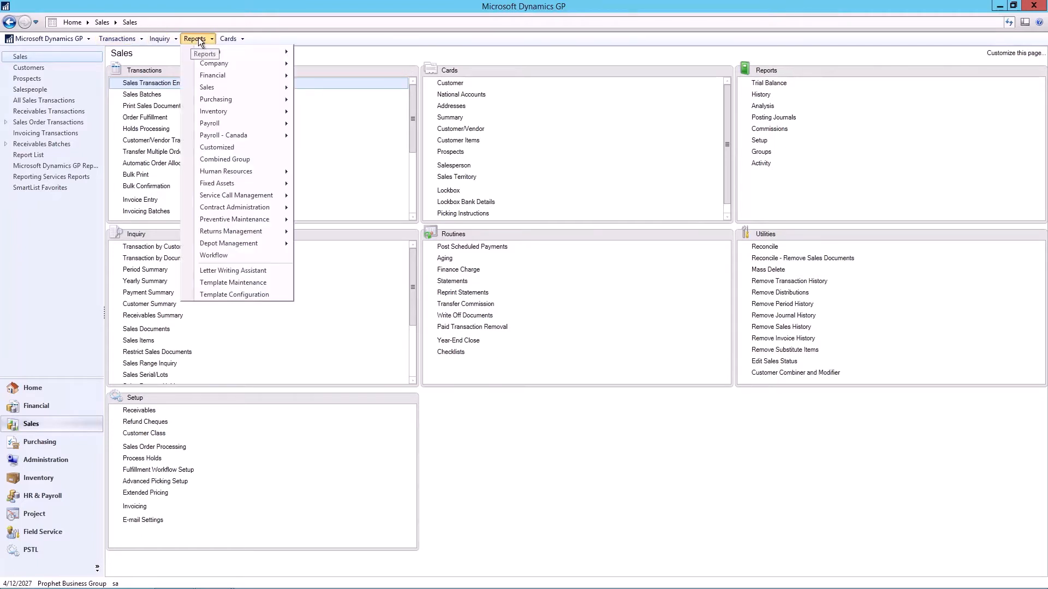
{"action": "mouse_move", "coordinate": [233, 295]}
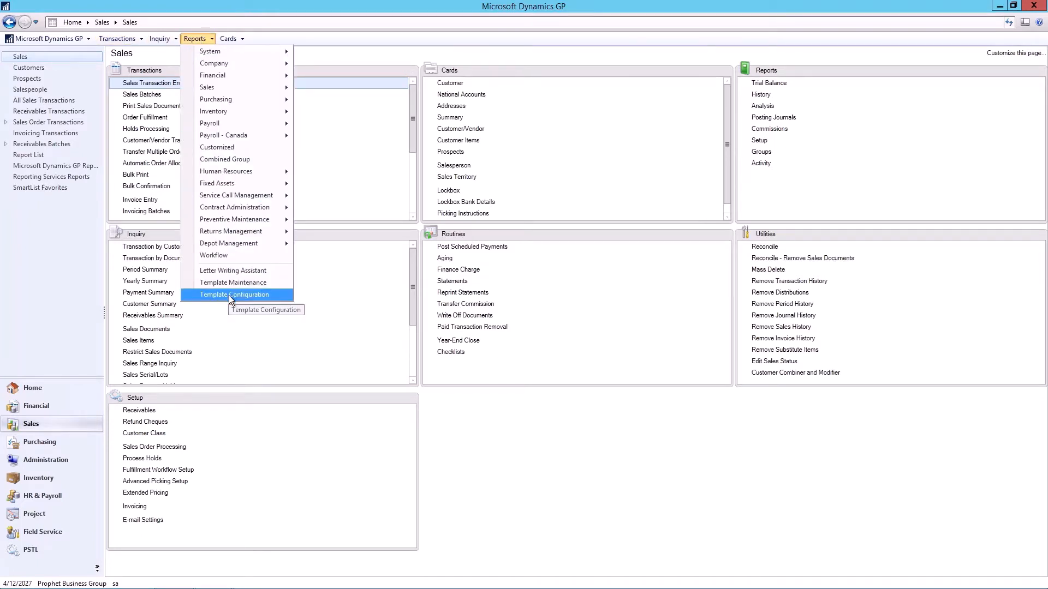
{"action": "left_click", "coordinate": [233, 294]}
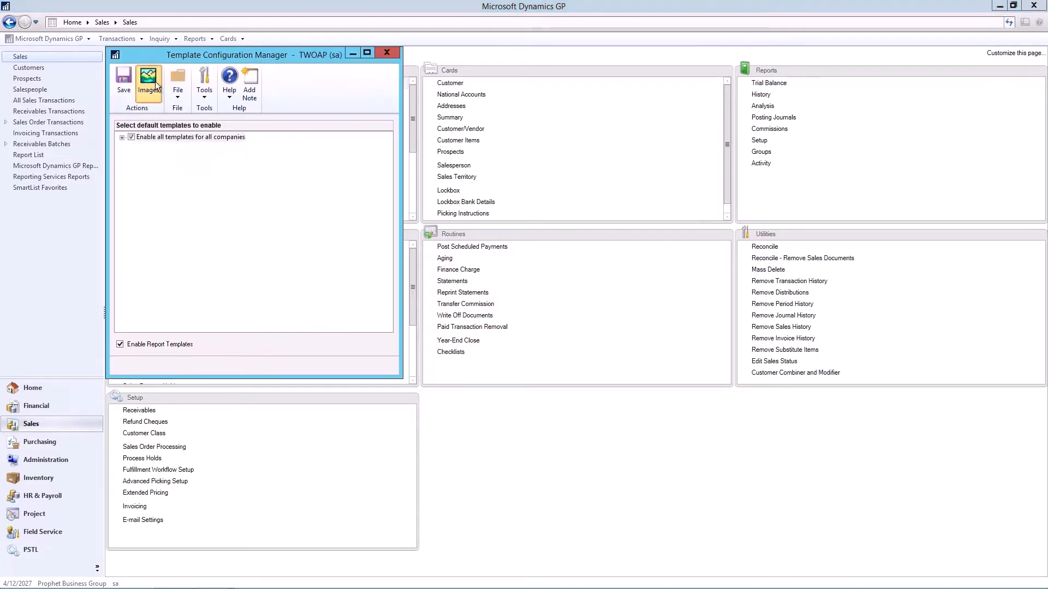
- Review the company image assignment, confirm it, and close the Template Configuration Manager
{"action": "left_click", "coordinate": [147, 78]}
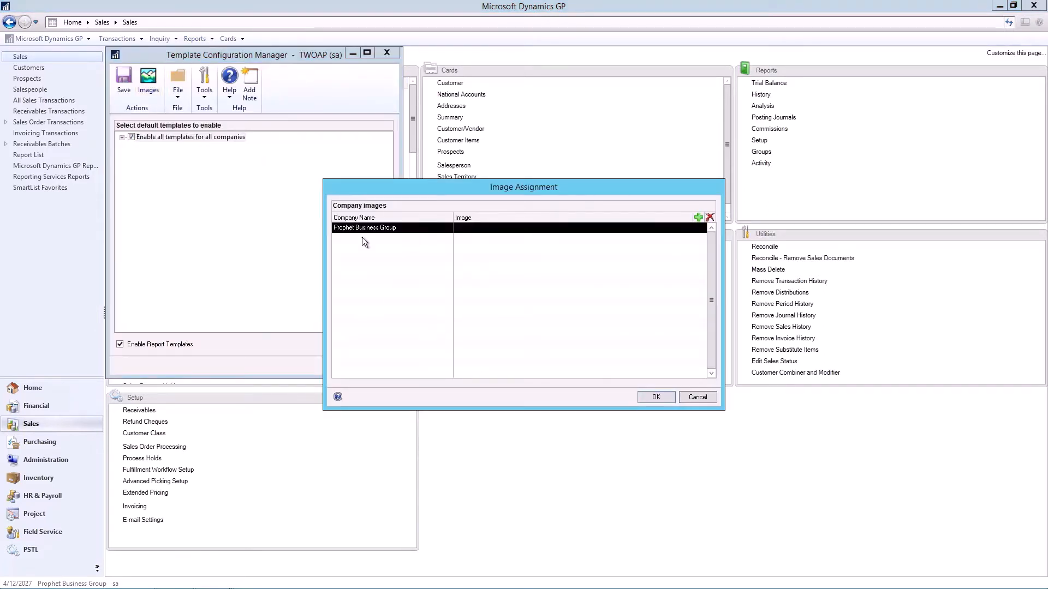
{"action": "mouse_move", "coordinate": [366, 254]}
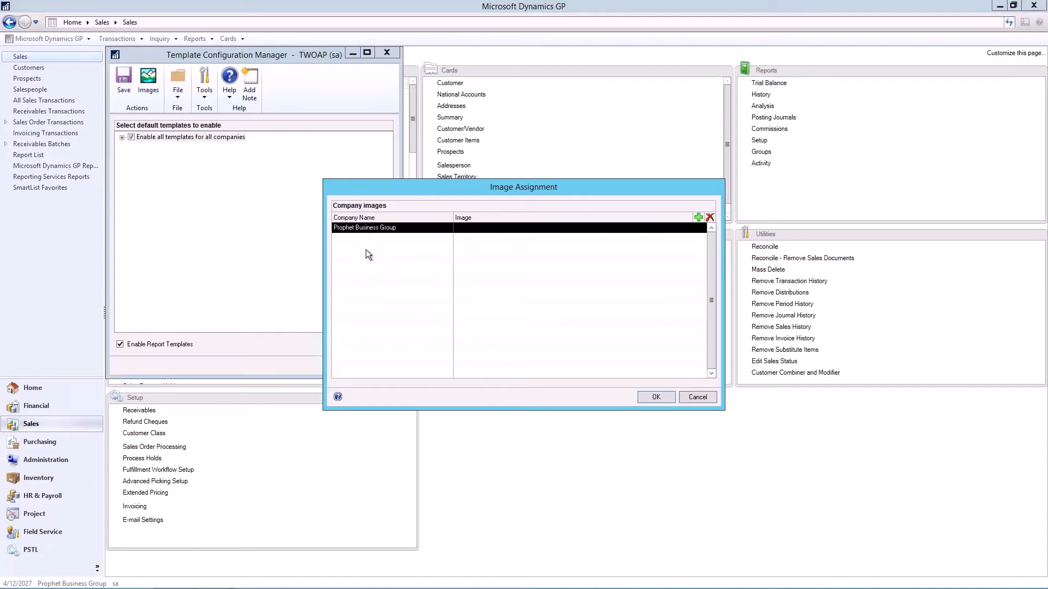
{"action": "mouse_move", "coordinate": [426, 259]}
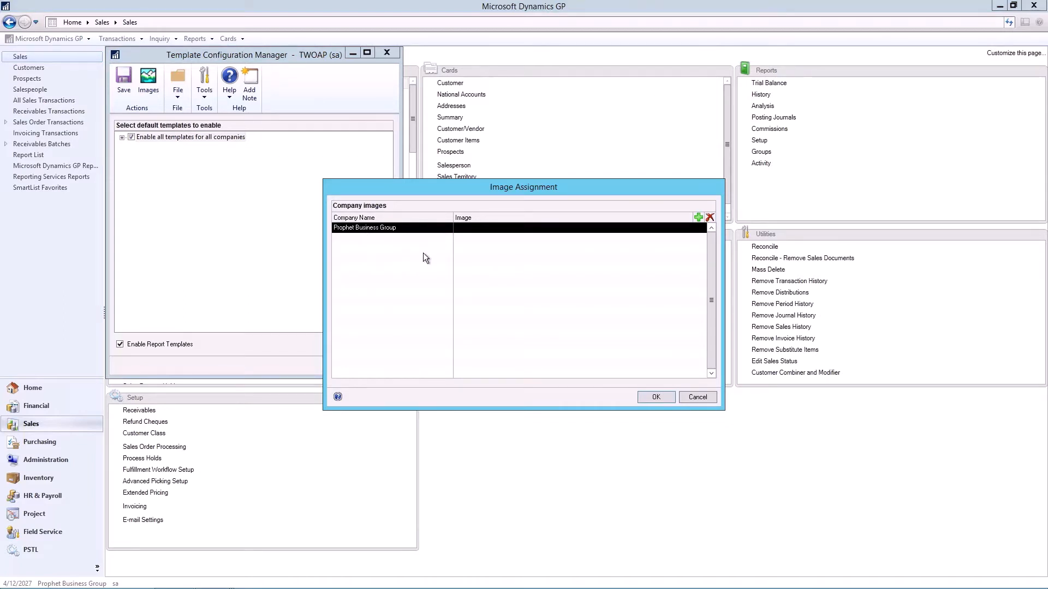
{"action": "mouse_move", "coordinate": [426, 251]}
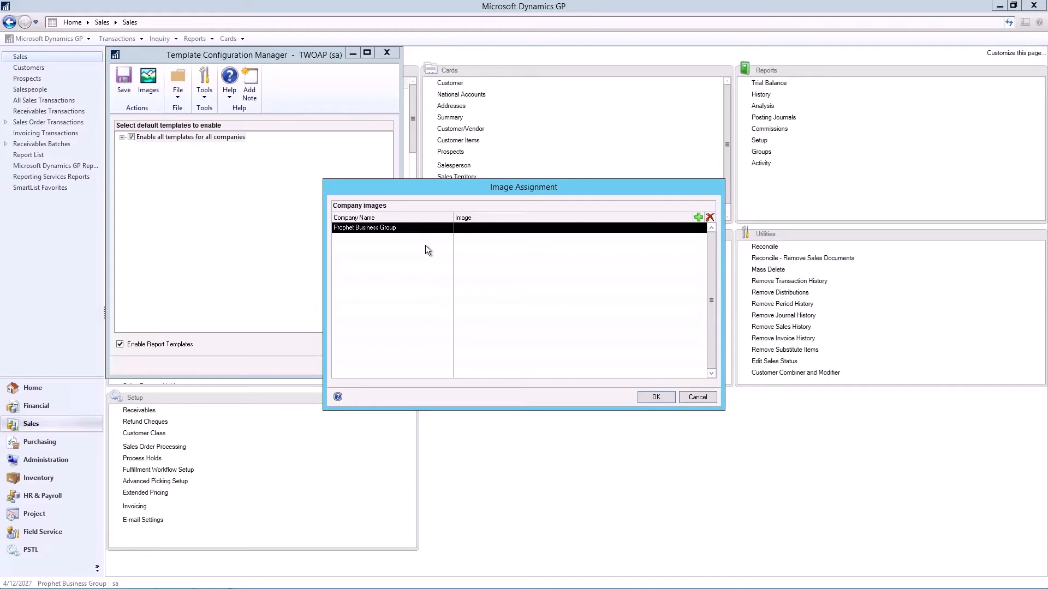
{"action": "mouse_move", "coordinate": [361, 243]}
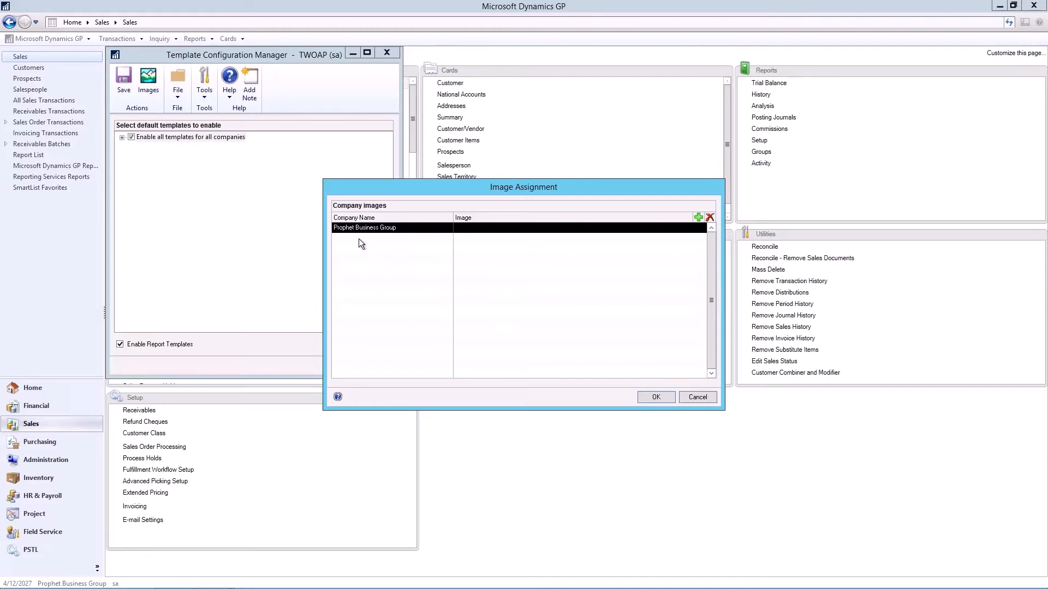
{"action": "mouse_move", "coordinate": [386, 267]}
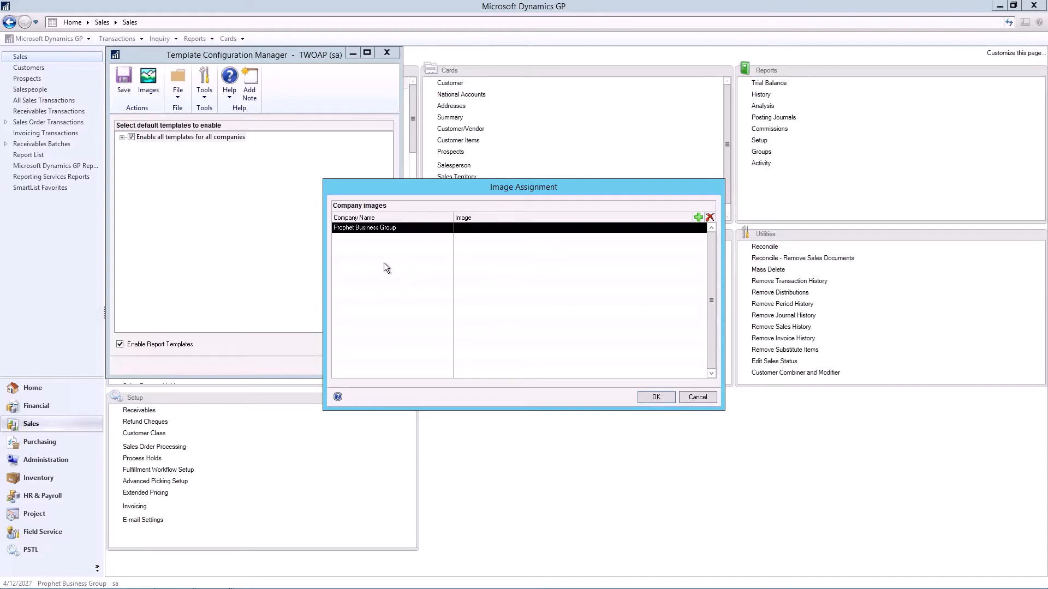
{"action": "mouse_move", "coordinate": [384, 247]}
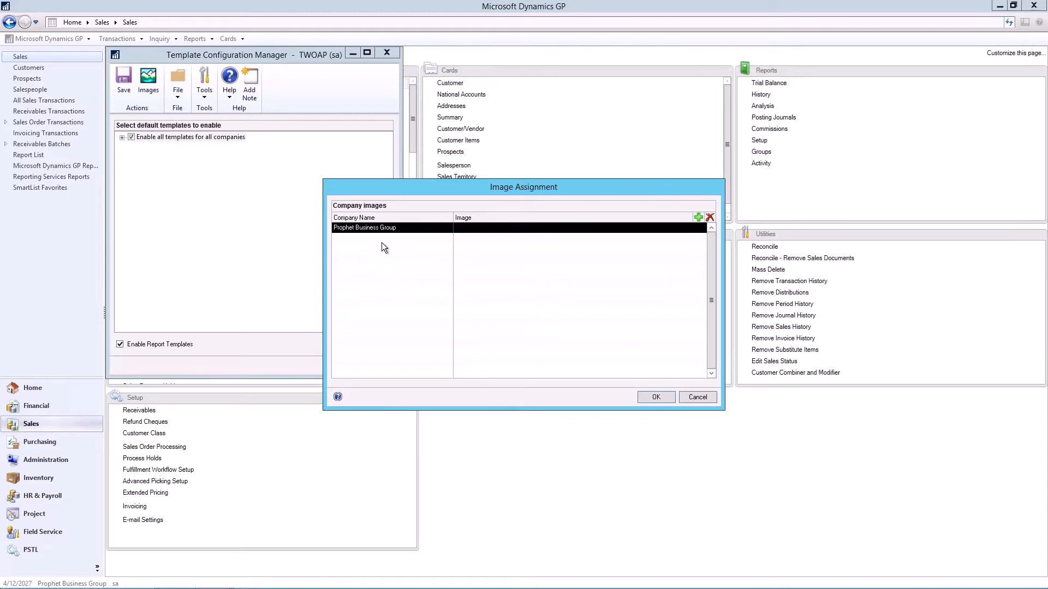
{"action": "mouse_move", "coordinate": [571, 222]}
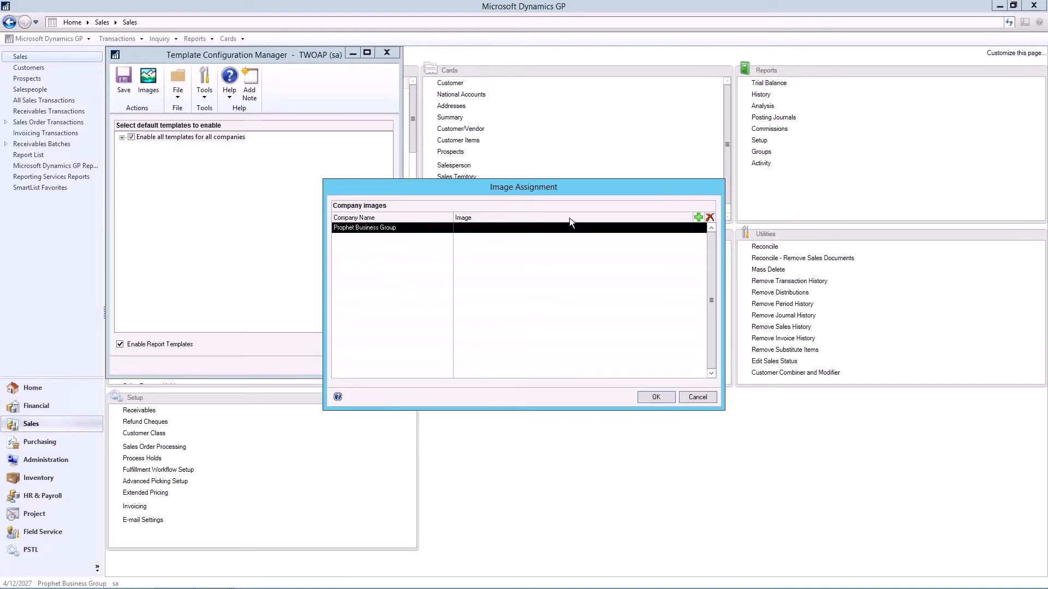
{"action": "left_click", "coordinate": [698, 218]}
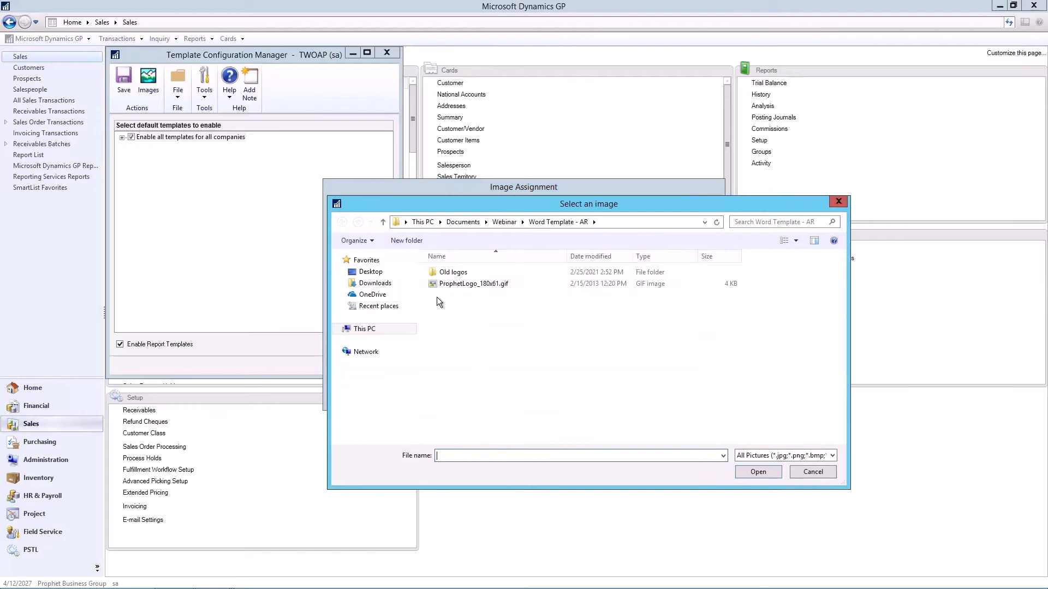
{"action": "left_click", "coordinate": [812, 471]}
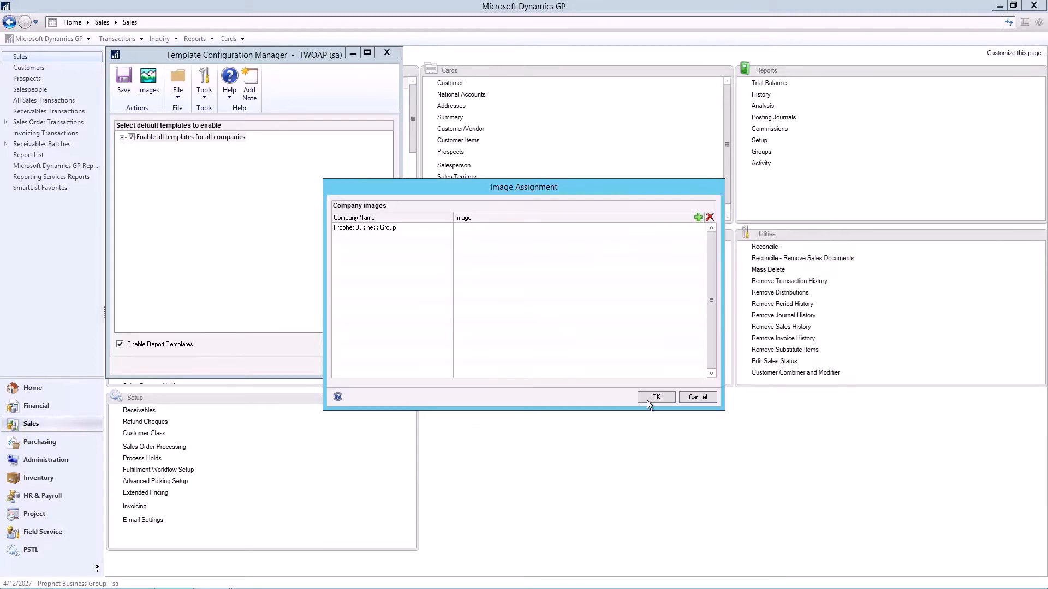
{"action": "left_click", "coordinate": [656, 397]}
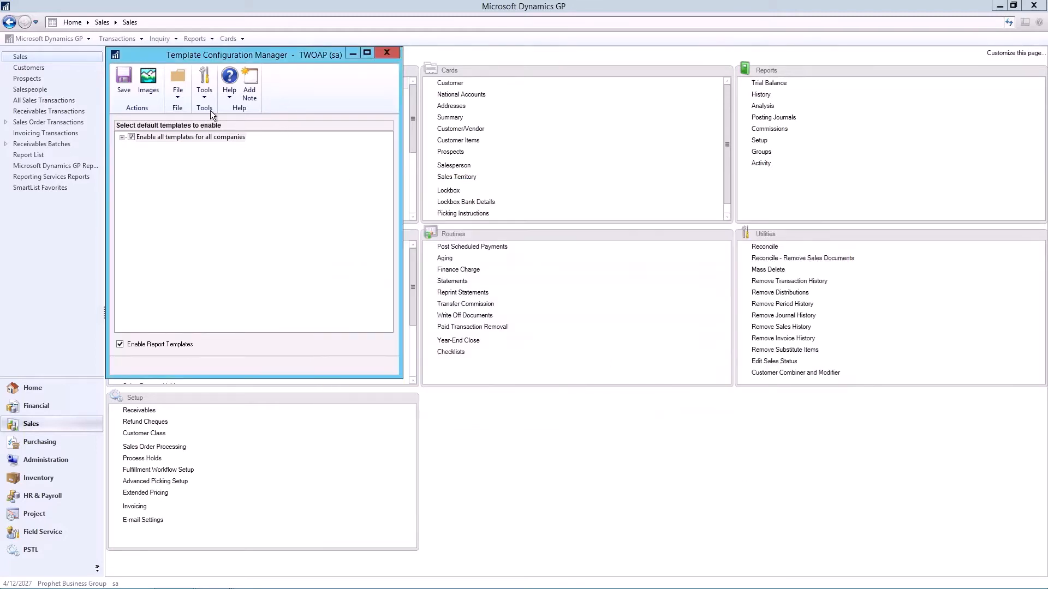
{"action": "left_click", "coordinate": [386, 52]}
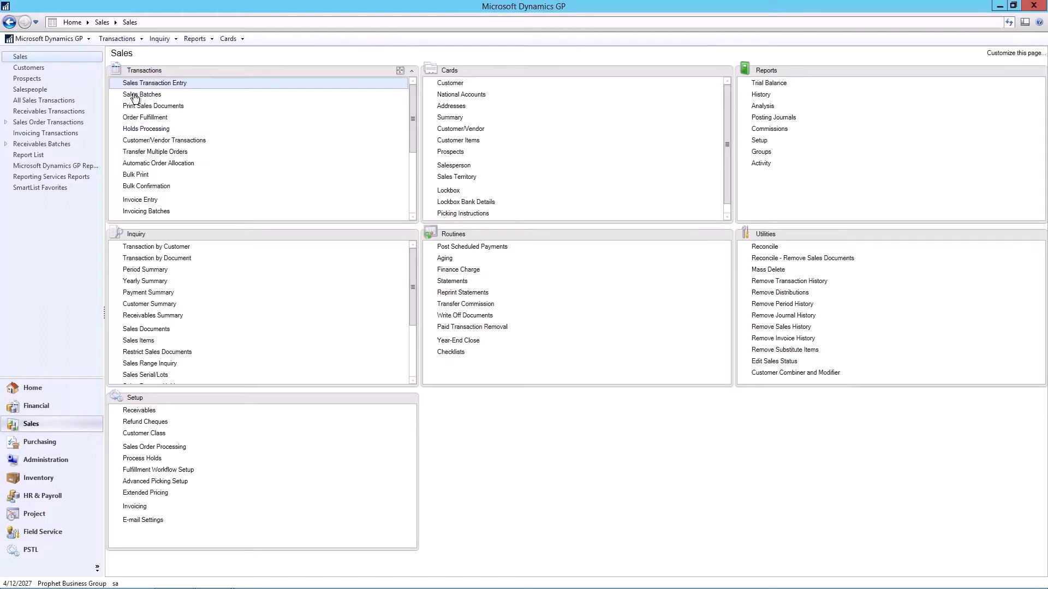
- In Report Template Maintenance, choose SOP Blank Invoice Form and modify its Modified template in Word
{"action": "left_click", "coordinate": [194, 38]}
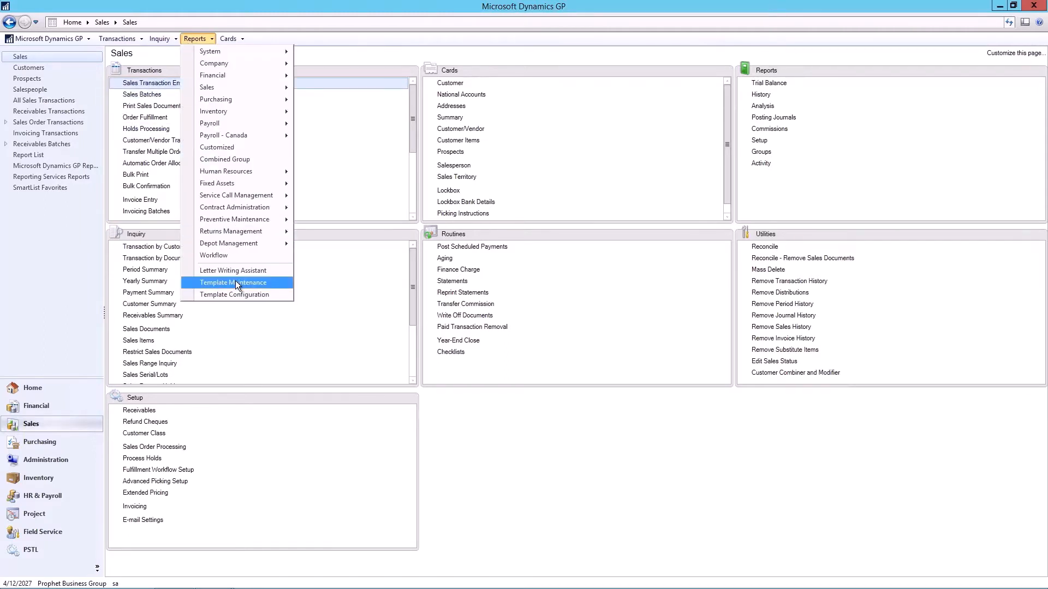
{"action": "left_click", "coordinate": [234, 281]}
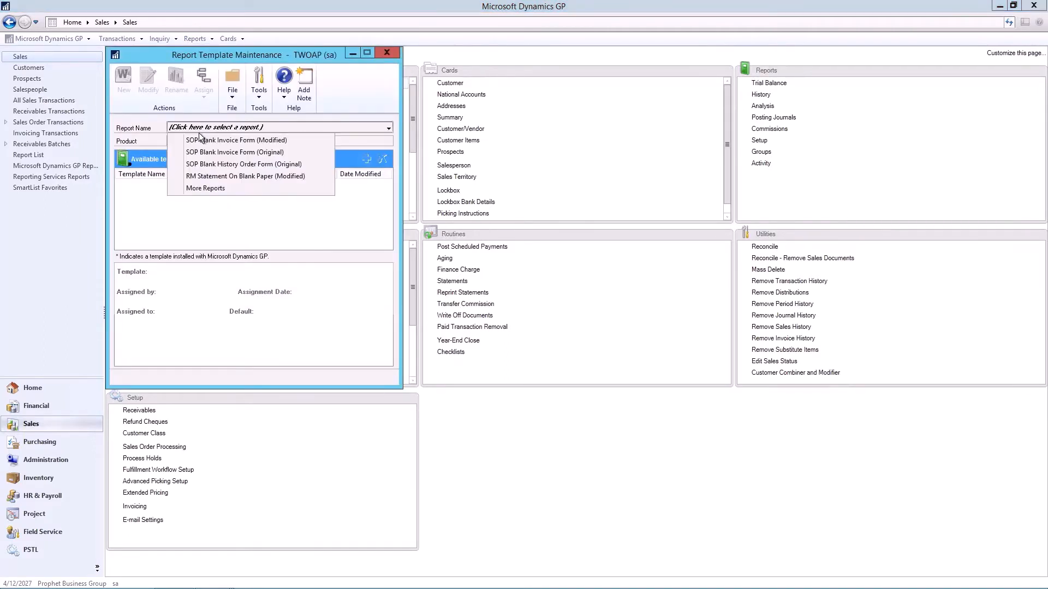
{"action": "left_click", "coordinate": [235, 140]}
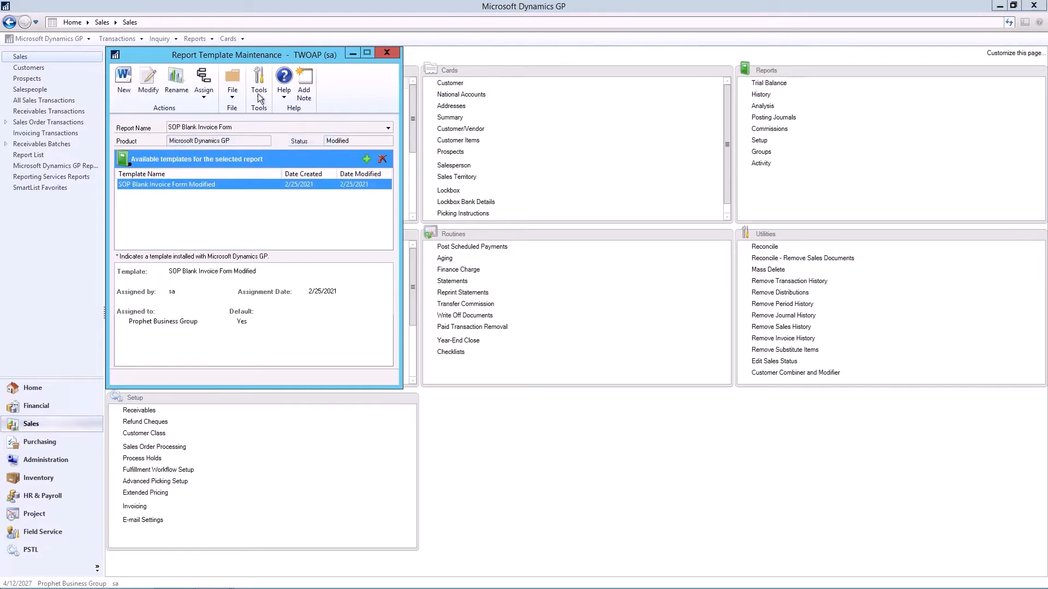
{"action": "left_click", "coordinate": [147, 80]}
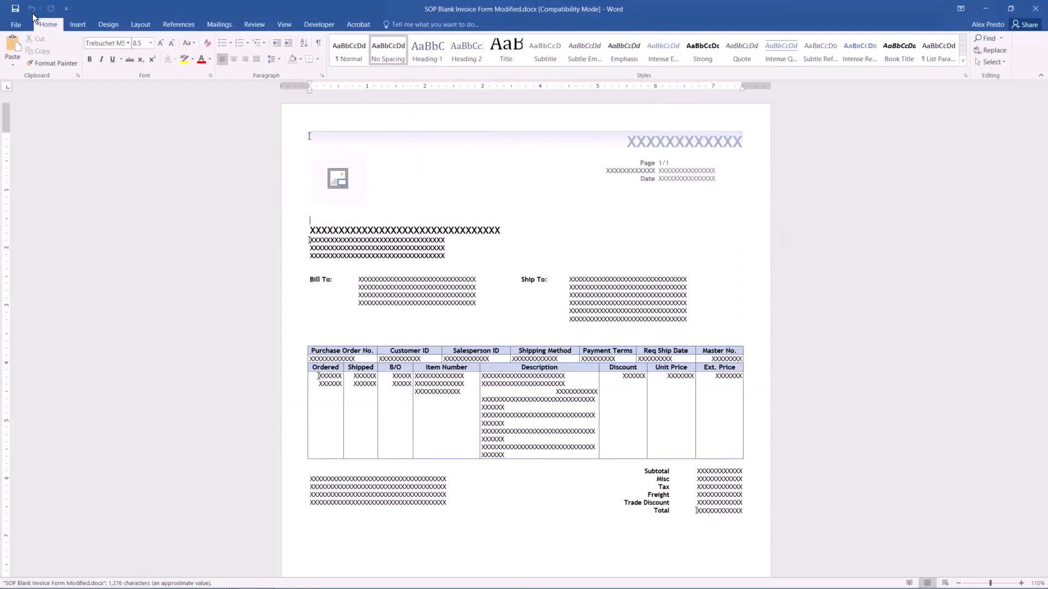
{"action": "mouse_move", "coordinate": [419, 337]}
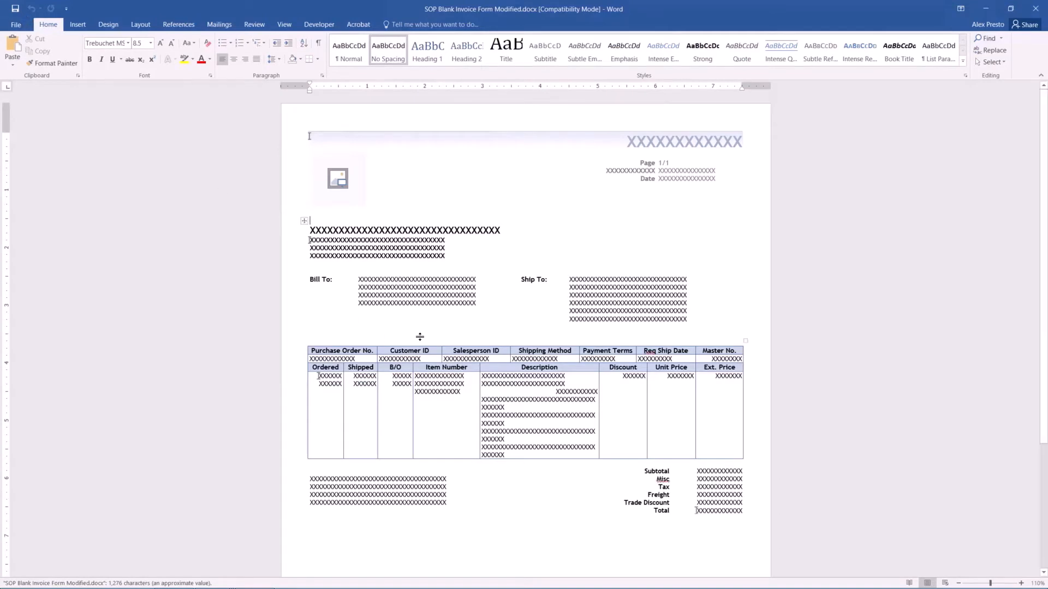
- Save the template as SOP Blank Invoice Form Modified_v01 in Documents\Webinar\Word Template - AR
{"action": "left_click", "coordinate": [15, 24]}
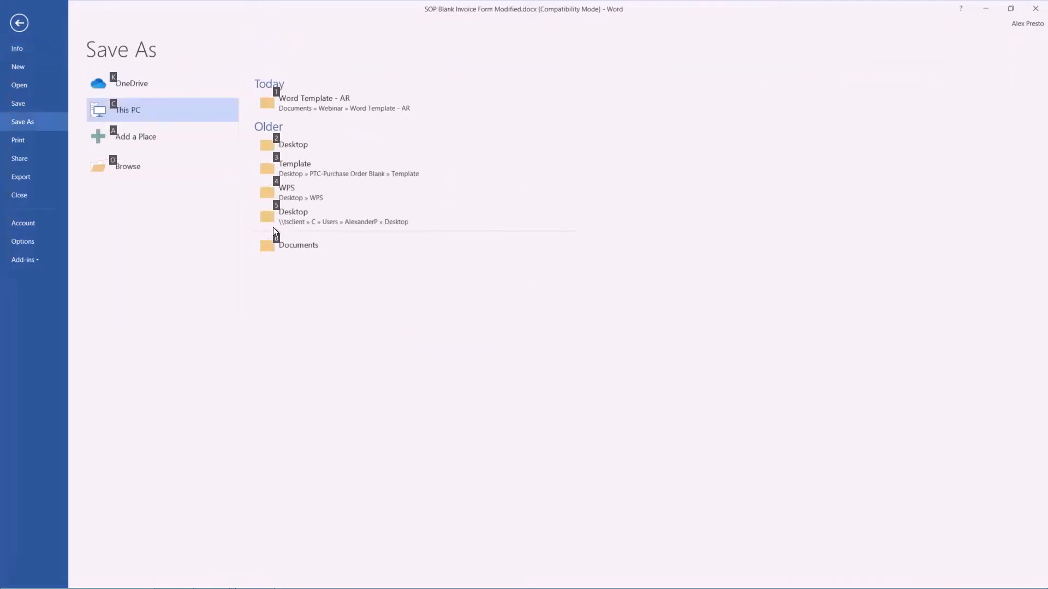
{"action": "left_click", "coordinate": [127, 166]}
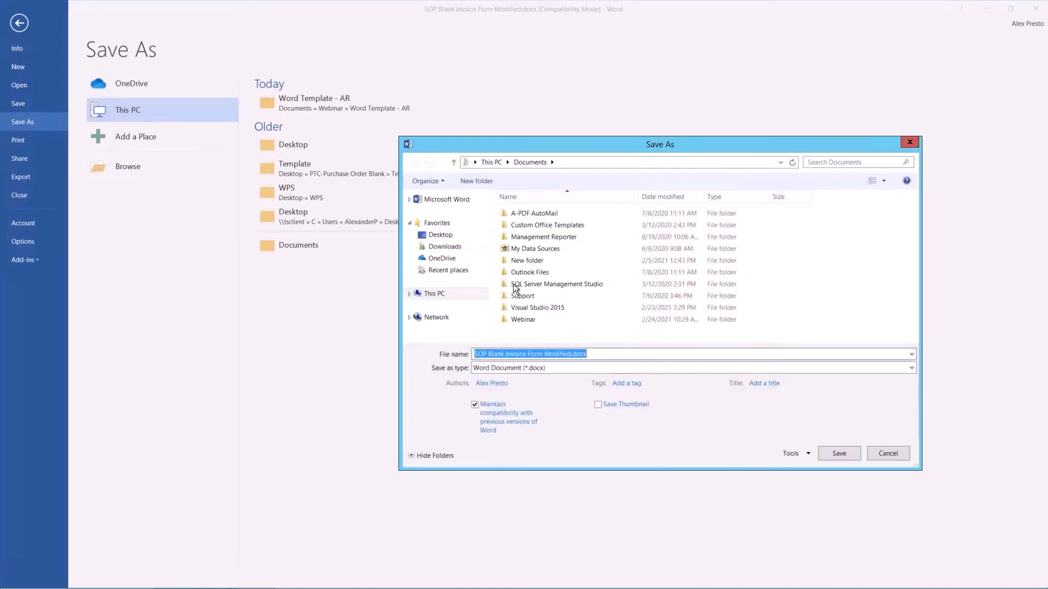
{"action": "left_click", "coordinate": [410, 293]}
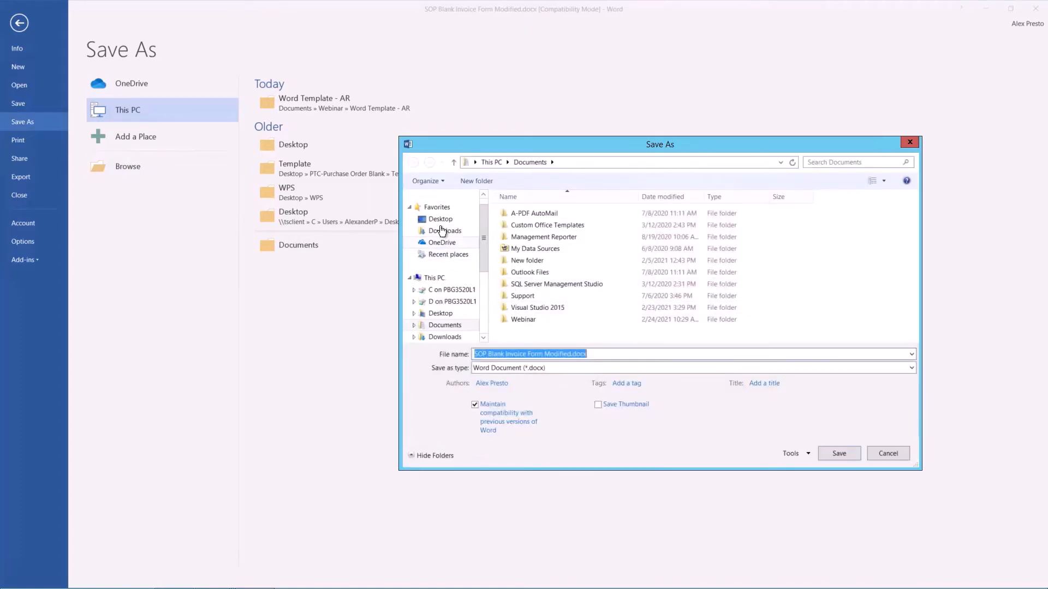
{"action": "mouse_move", "coordinate": [522, 320]}
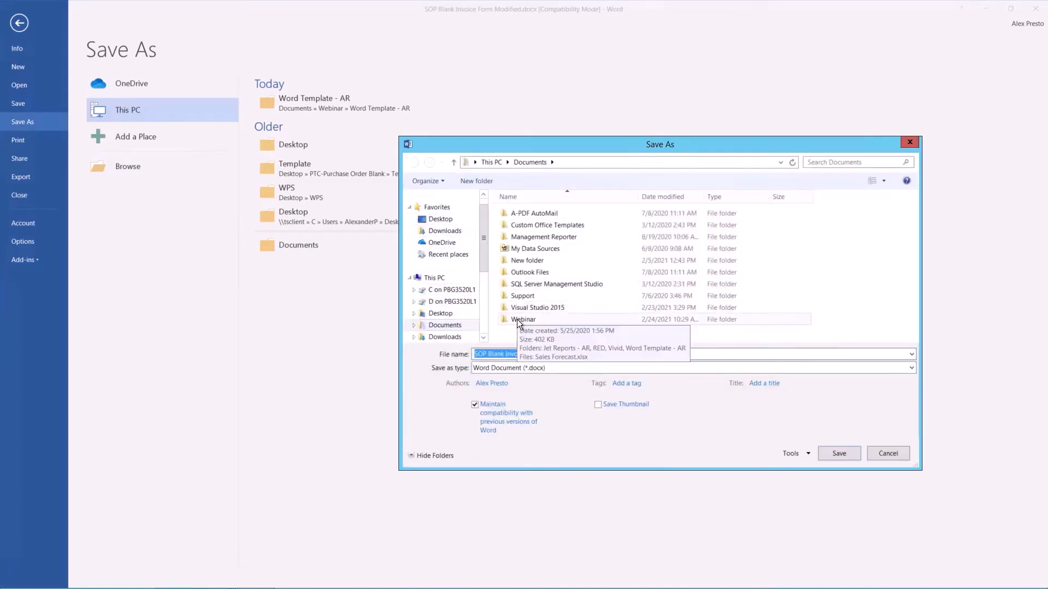
{"action": "double_click", "coordinate": [523, 319]}
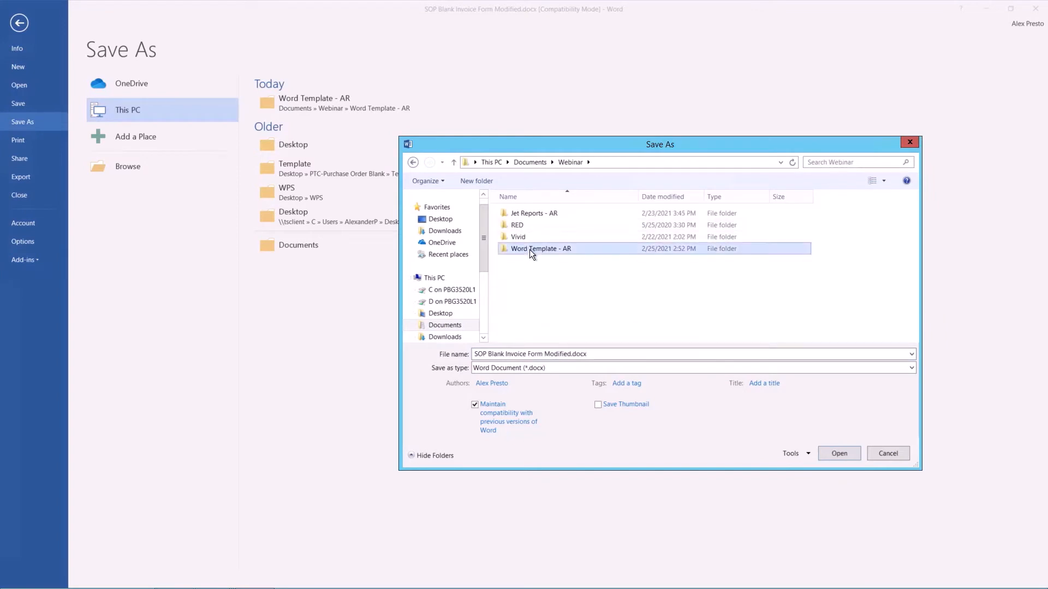
{"action": "double_click", "coordinate": [540, 248]}
{"action": "type", "text": "_v"}
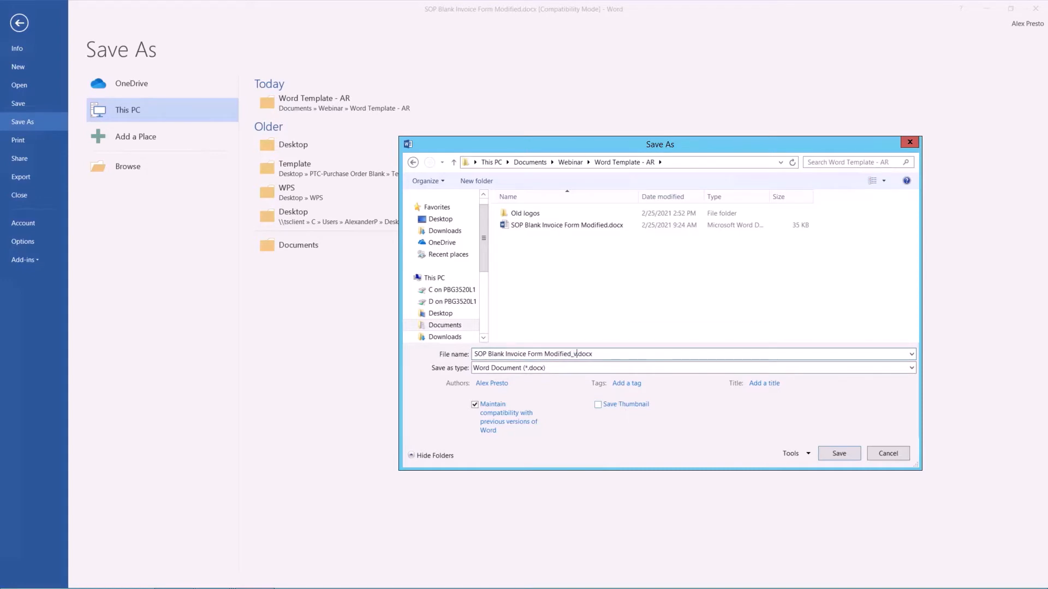
{"action": "left_click", "coordinate": [887, 453]}
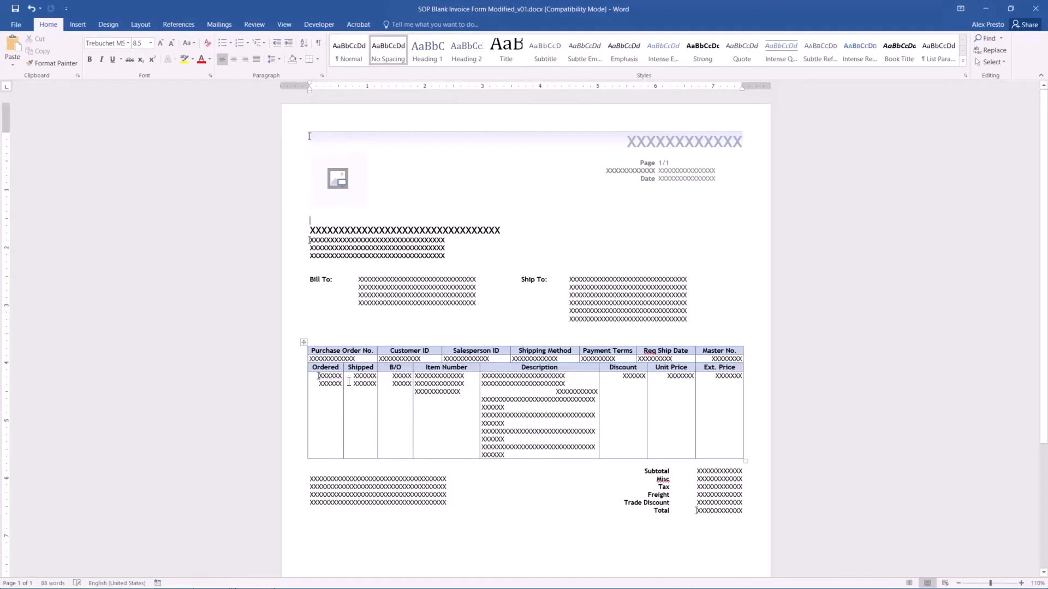
{"action": "mouse_move", "coordinate": [317, 189]}
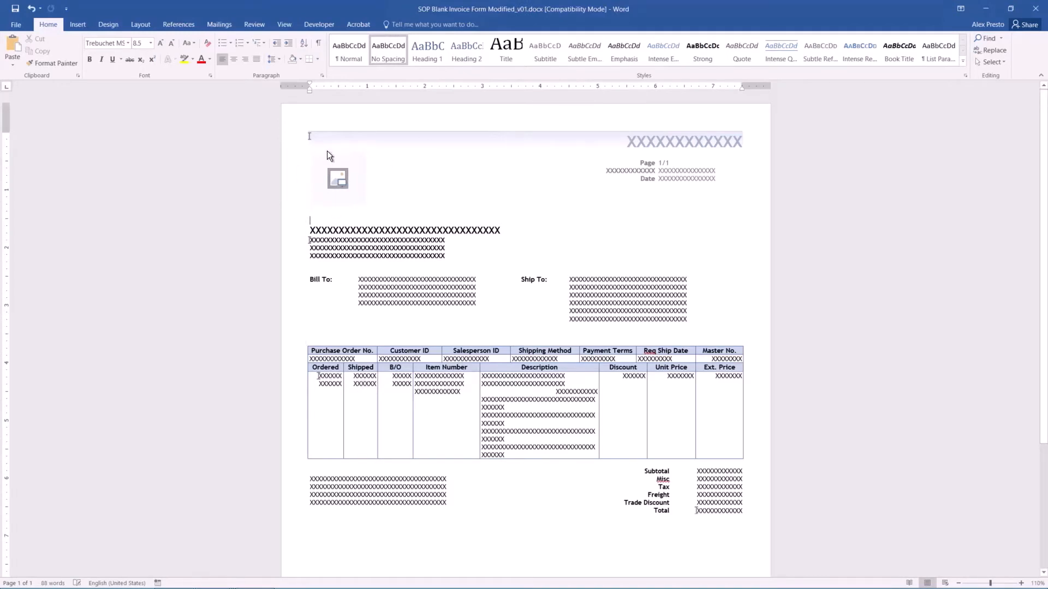
{"action": "mouse_move", "coordinate": [237, 183]}
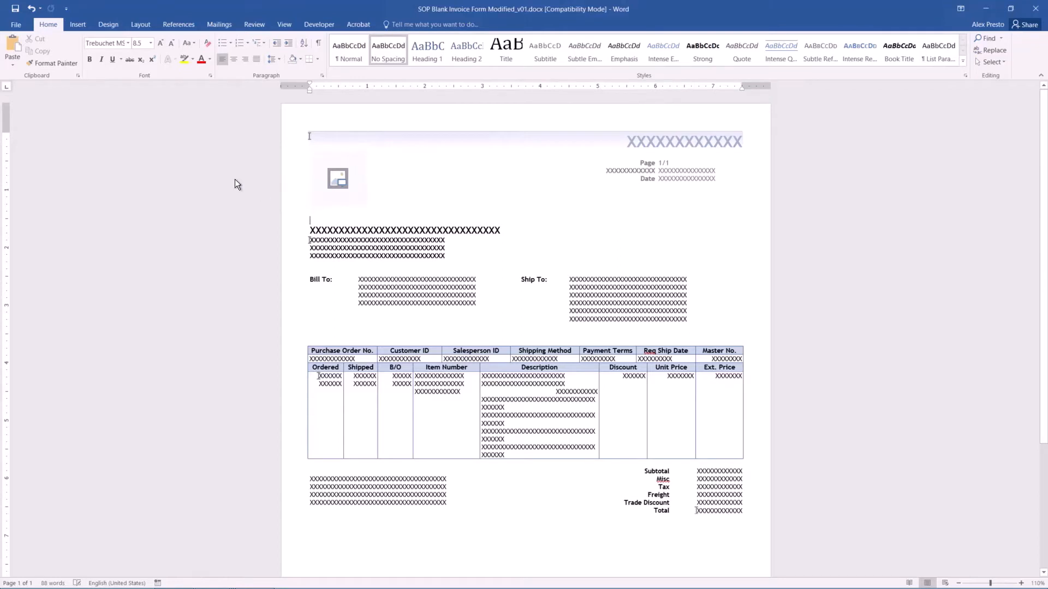
{"action": "mouse_move", "coordinate": [361, 173]}
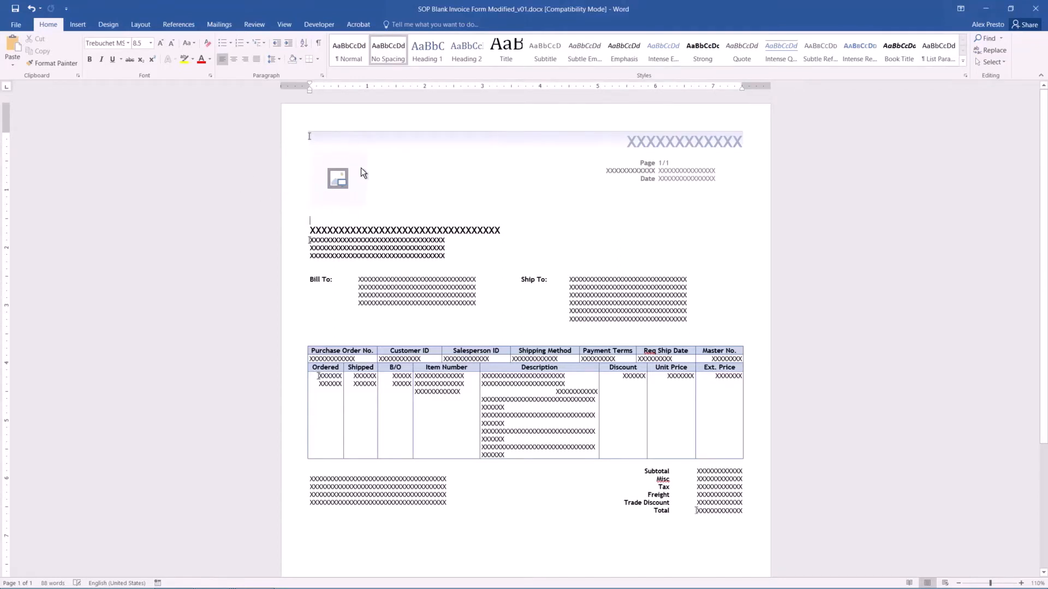
{"action": "mouse_move", "coordinate": [348, 179]}
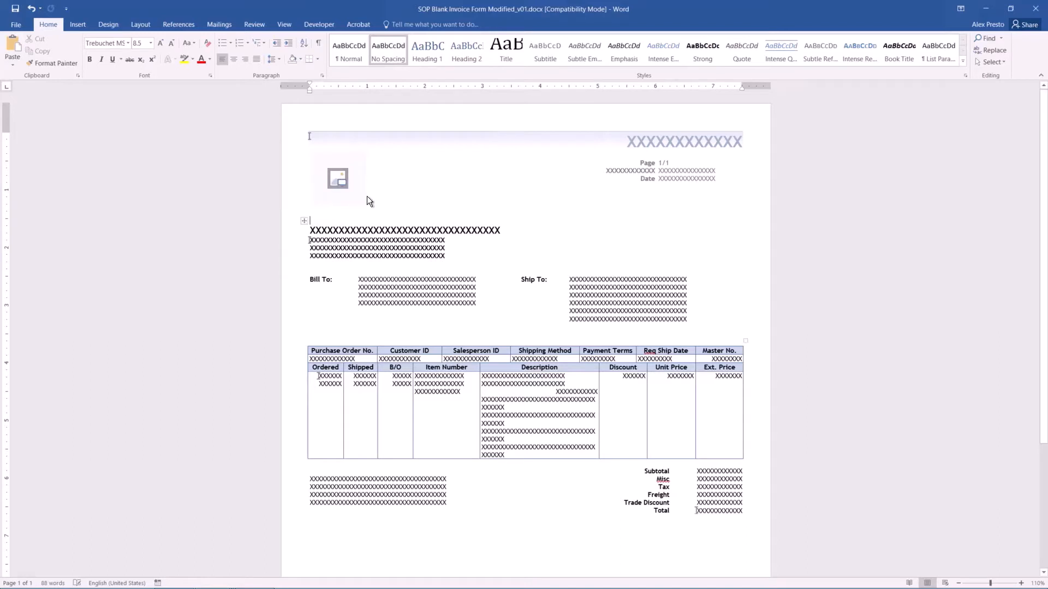
{"action": "mouse_move", "coordinate": [364, 320]}
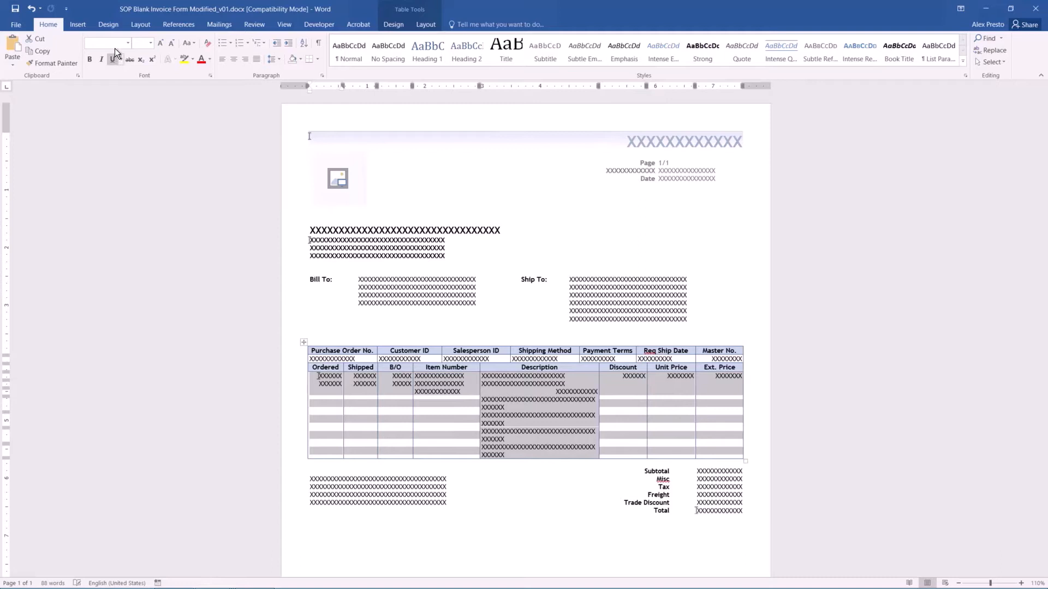
- Enlarge the line-item row font and add an Amount Received row above Total in the totals table
{"action": "left_click", "coordinate": [104, 43]}
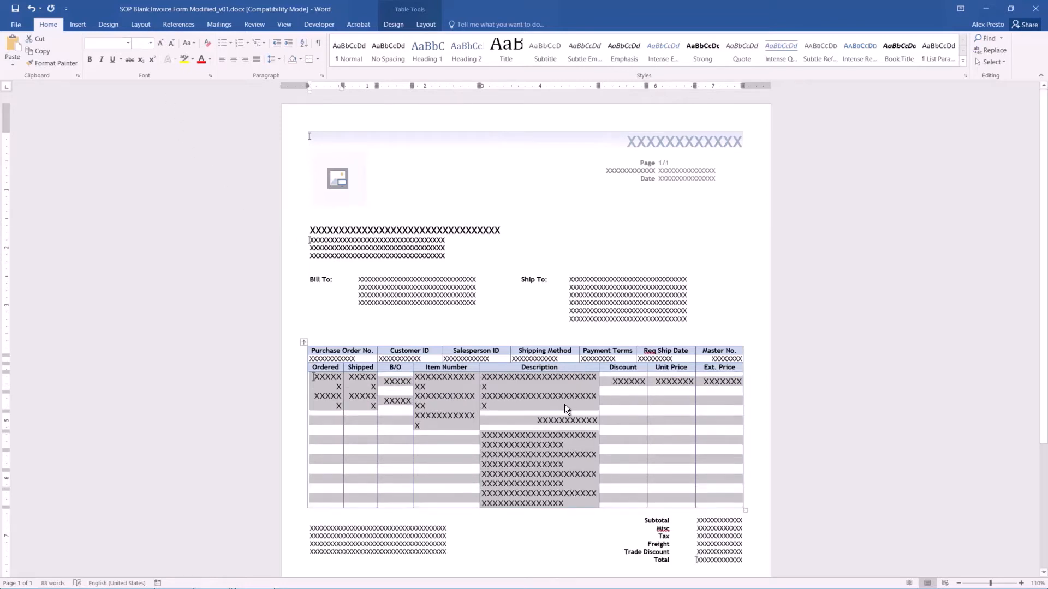
{"action": "scroll", "scroll_direction": "down", "scroll_amount": 3}
{"action": "type", "text": "Amount Received"}
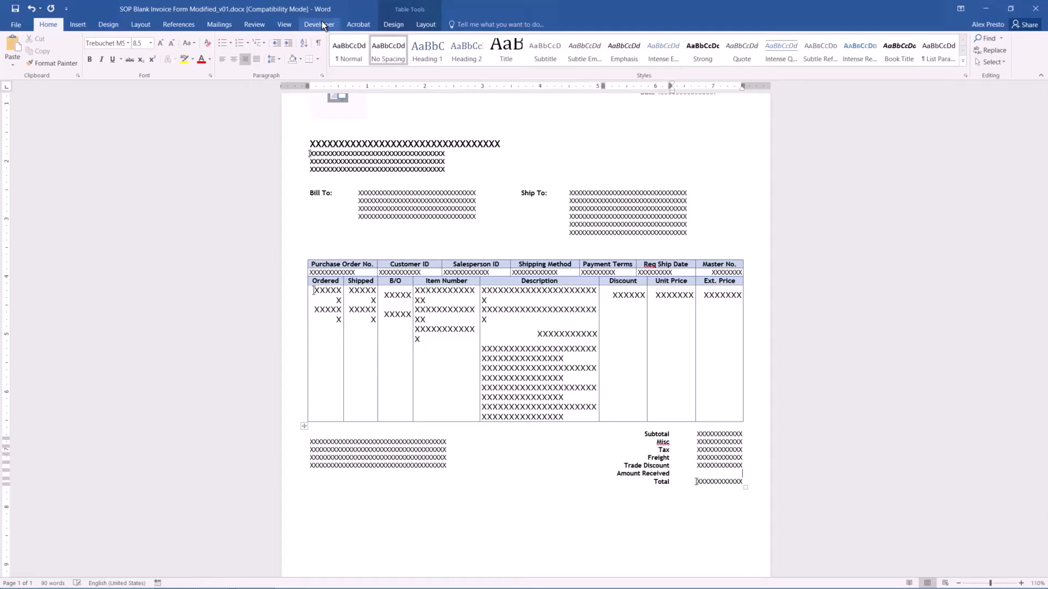
- Load the SOP Blank Invoice Form field list and place the (C) Amount Received field beside its caption
{"action": "left_click", "coordinate": [319, 24]}
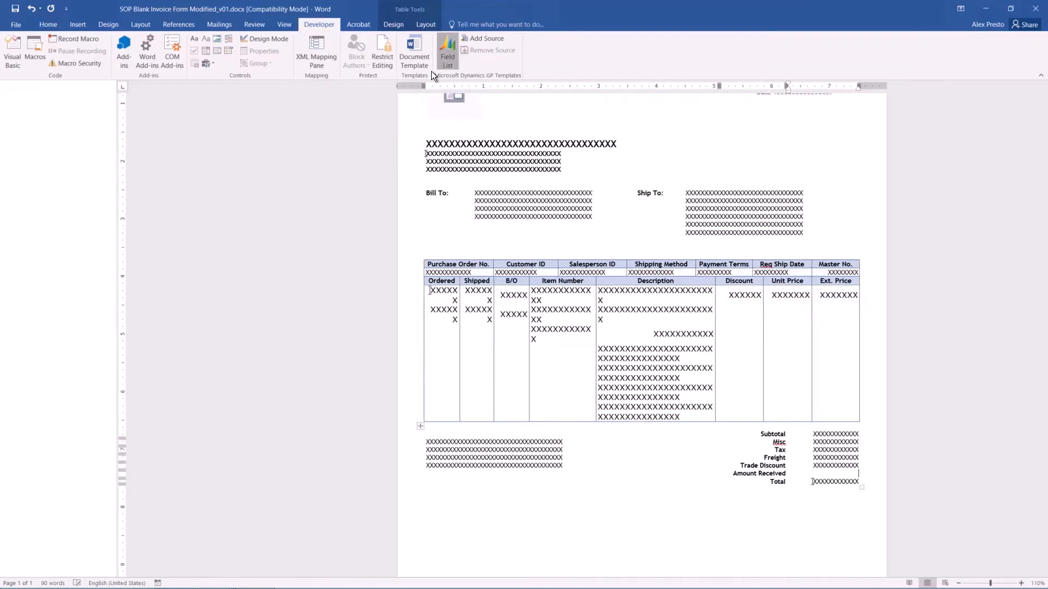
{"action": "left_click", "coordinate": [317, 51]}
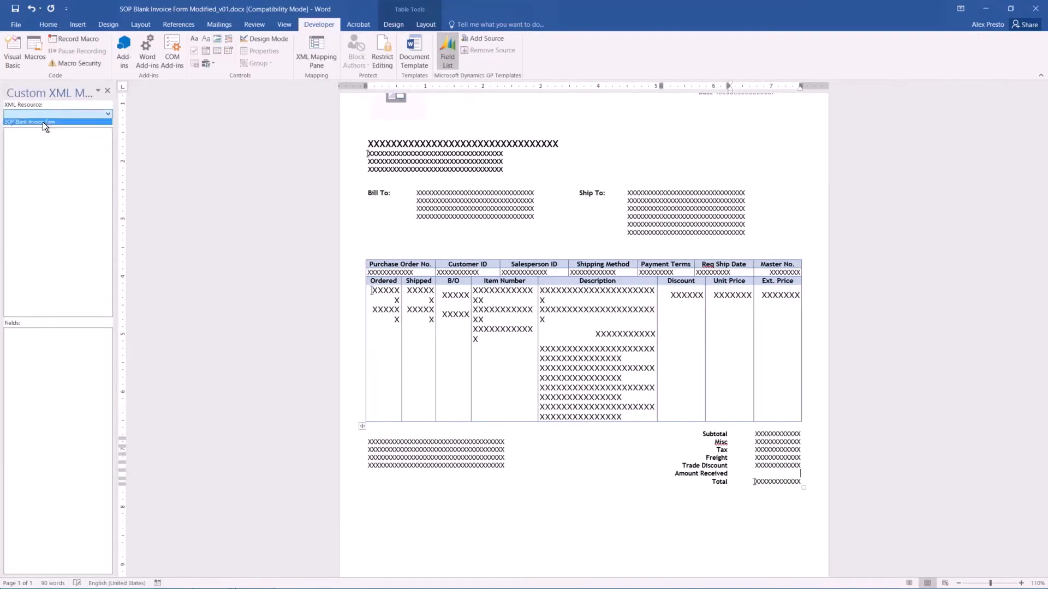
{"action": "left_click", "coordinate": [58, 121]}
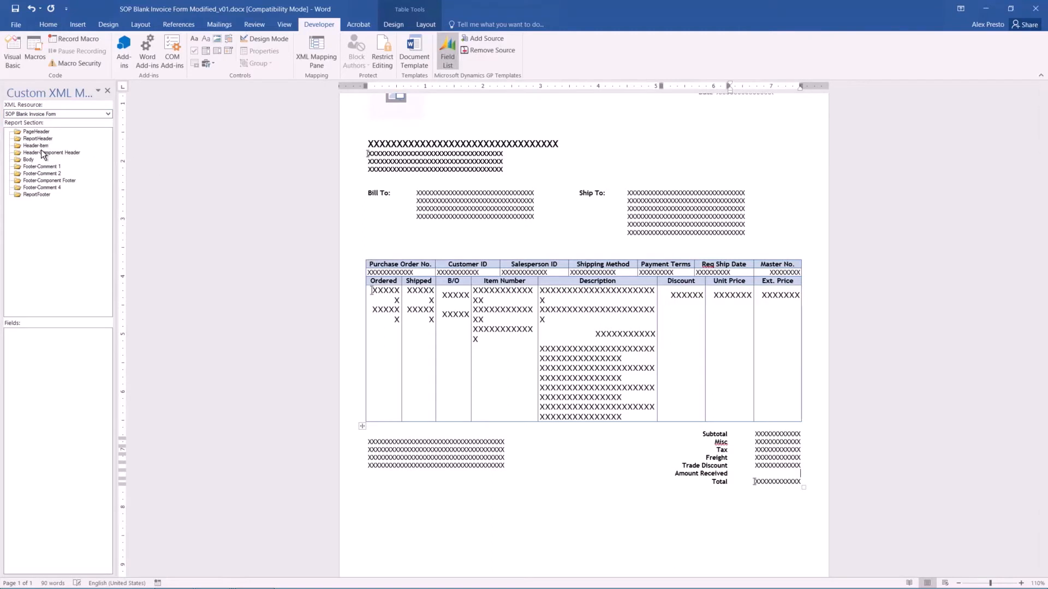
{"action": "left_click", "coordinate": [37, 194]}
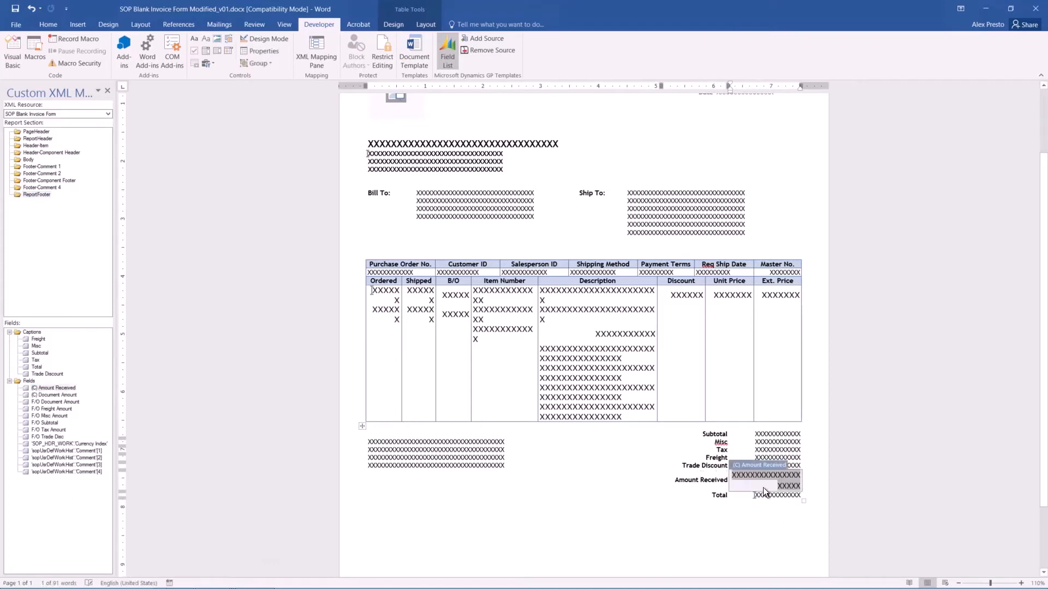
{"action": "left_click", "coordinate": [47, 24]}
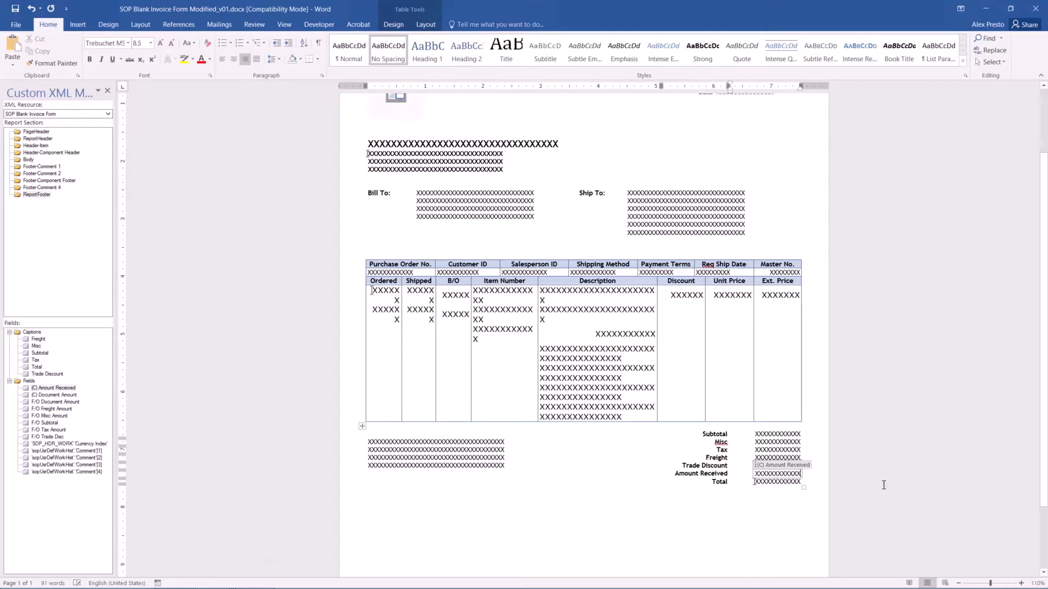
{"action": "mouse_move", "coordinate": [781, 473]}
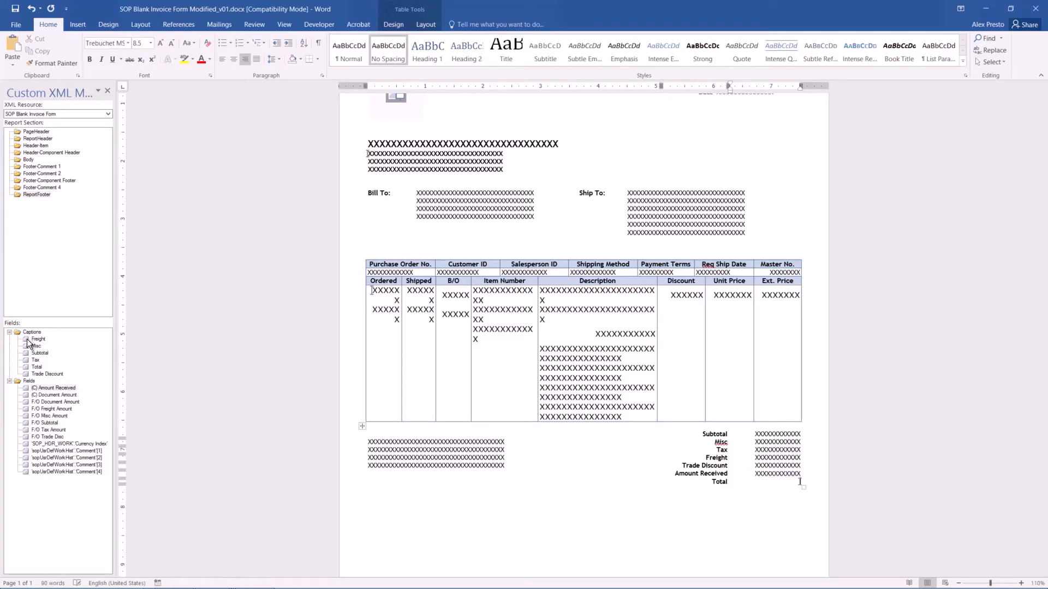
{"action": "left_click", "coordinate": [55, 395]}
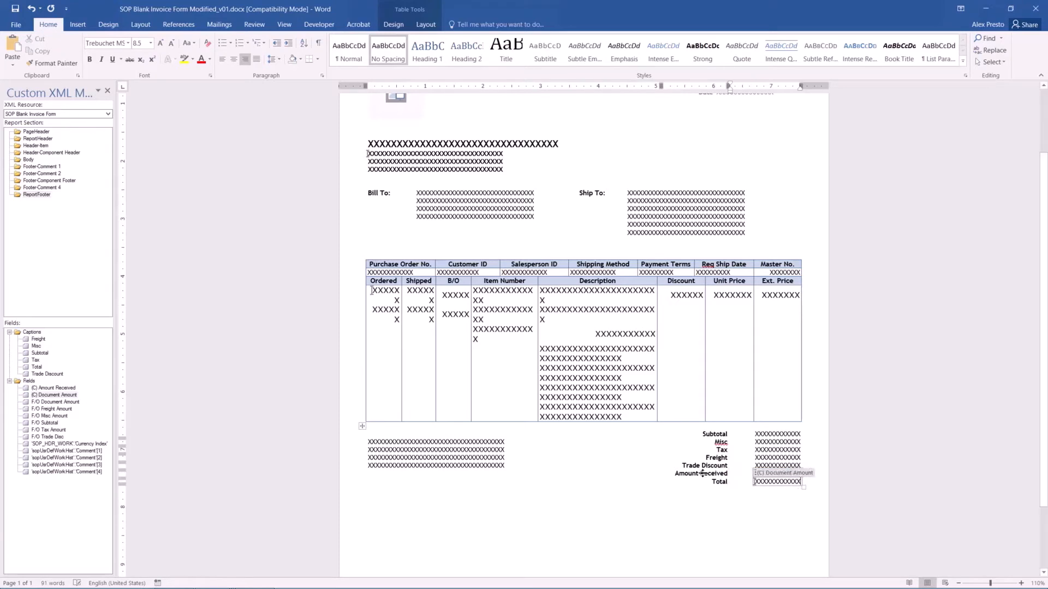
- Write 'Celebrating 25 Years in Business' in the template footer
{"action": "scroll", "scroll_direction": "down", "scroll_amount": 3}
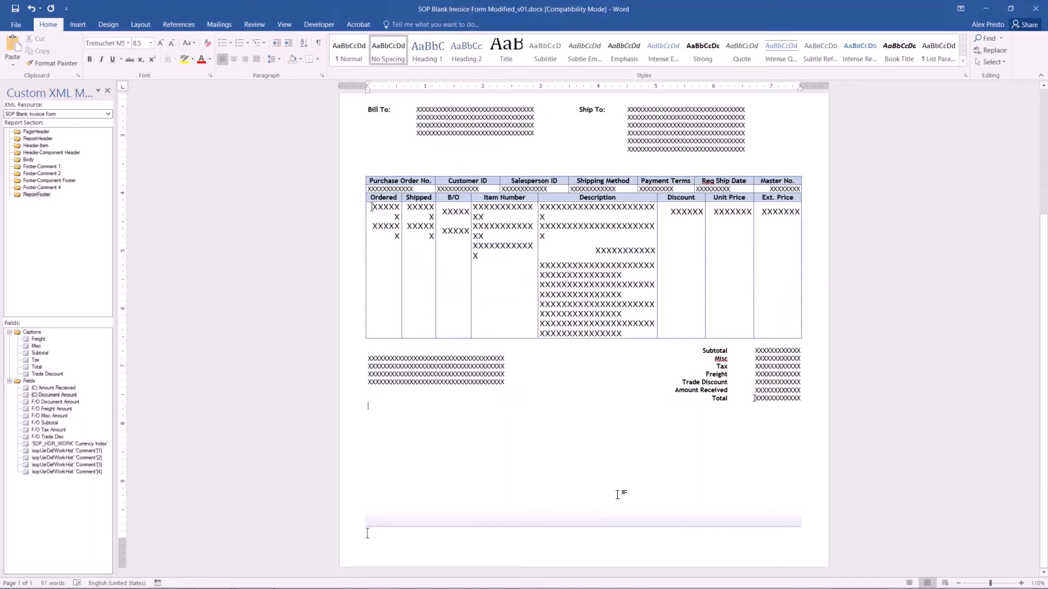
{"action": "mouse_move", "coordinate": [618, 523]}
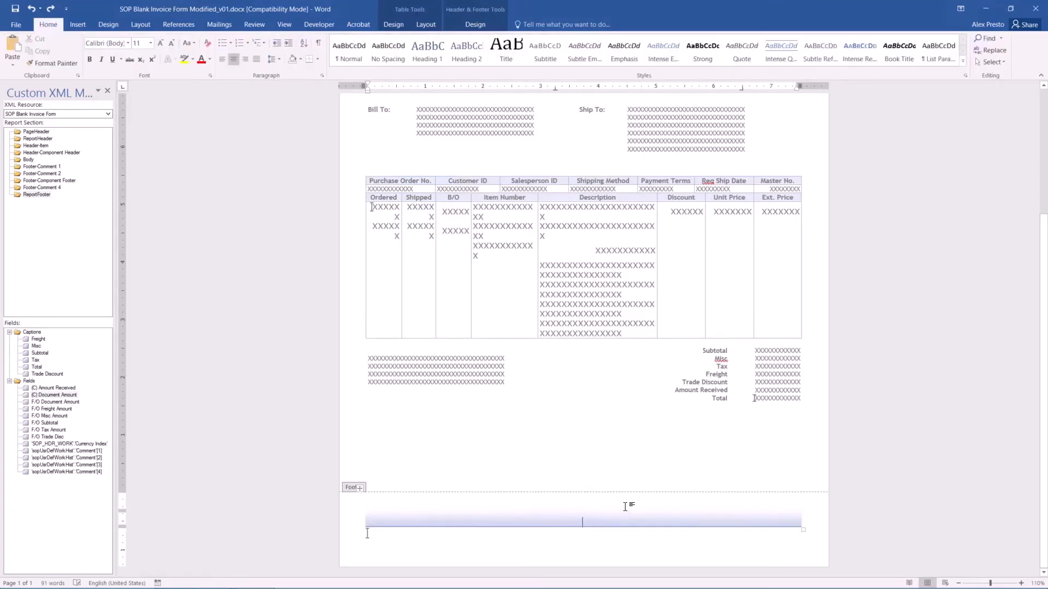
{"action": "type", "text": "Celebra"}
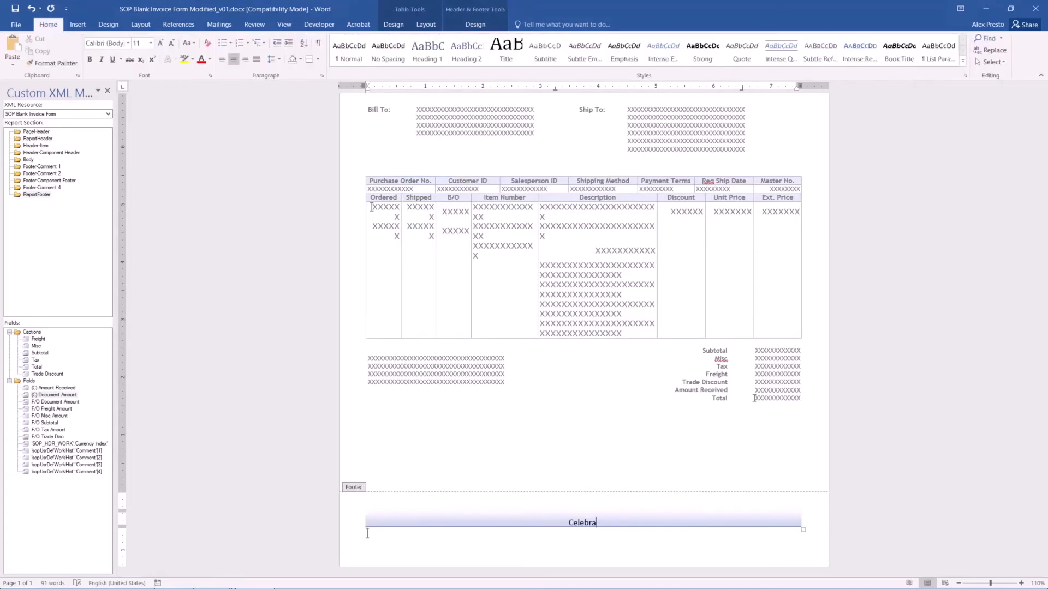
{"action": "type", "text": "ting 25"}
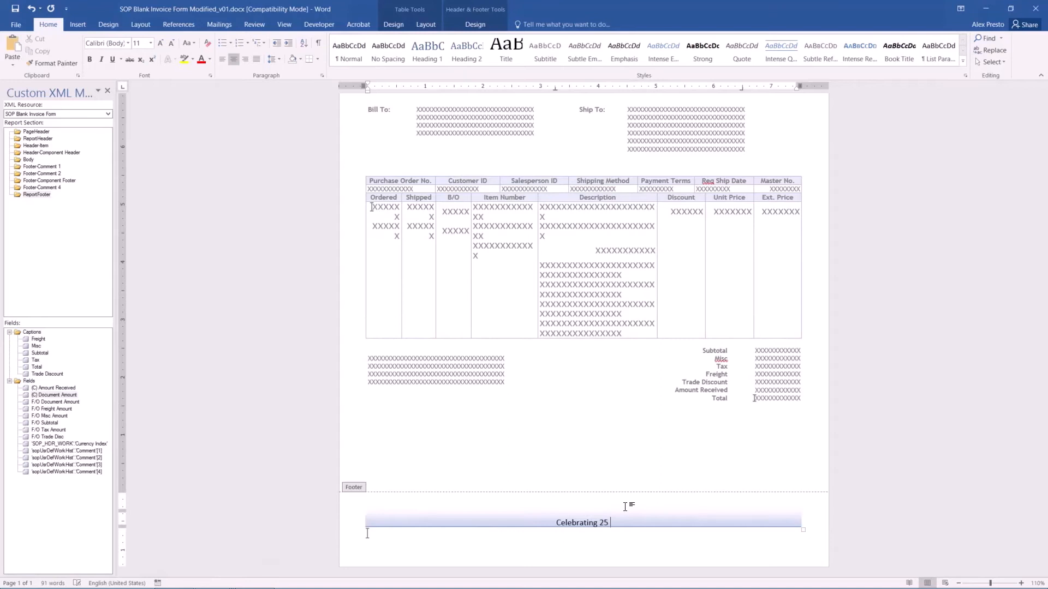
{"action": "type", "text": "Years"}
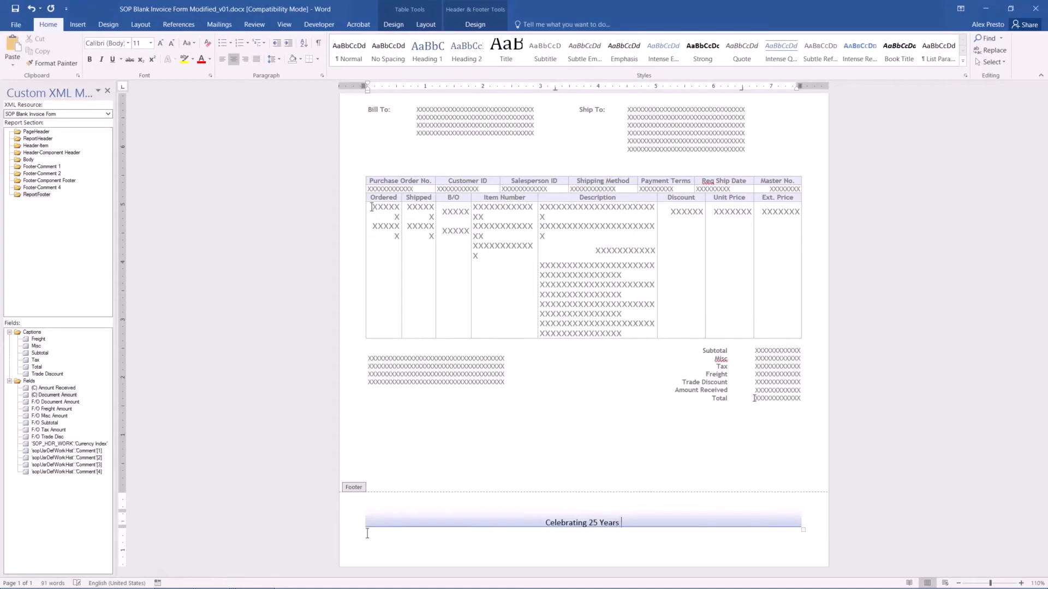
{"action": "type", "text": "in B"}
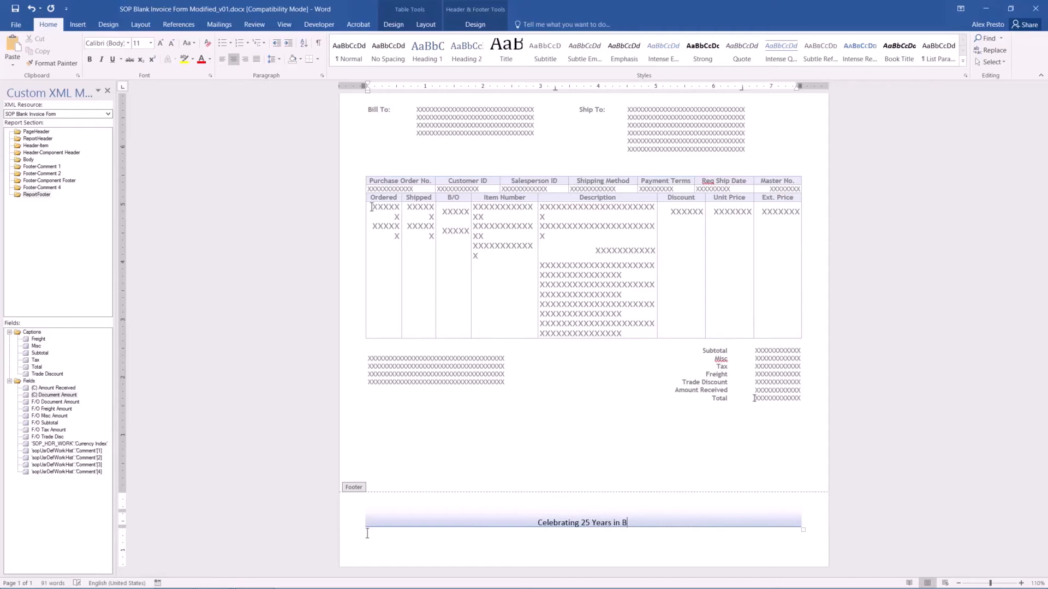
{"action": "type", "text": "usiness"}
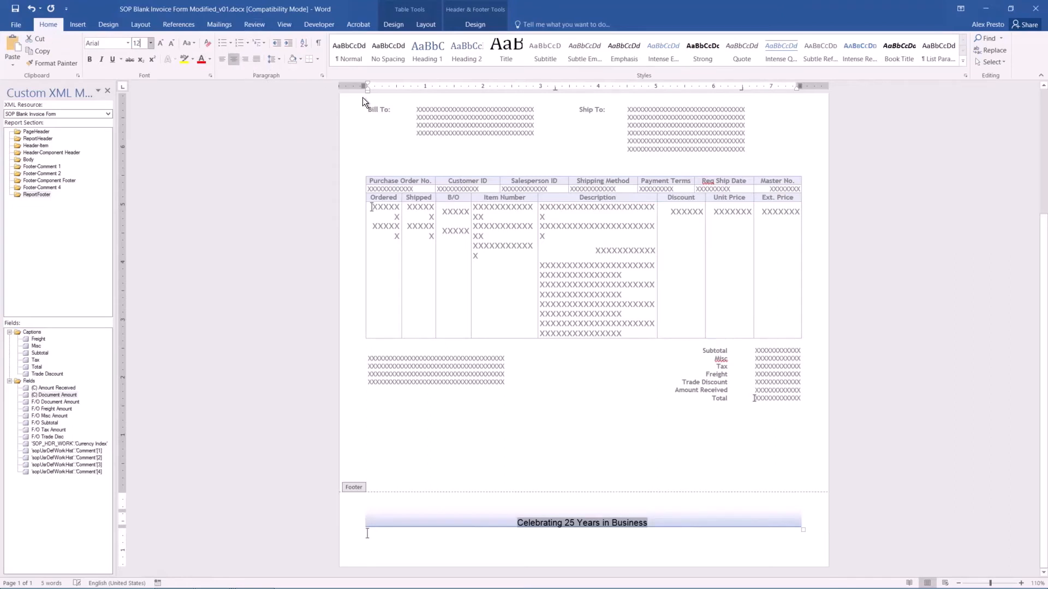
{"action": "mouse_move", "coordinate": [641, 529]}
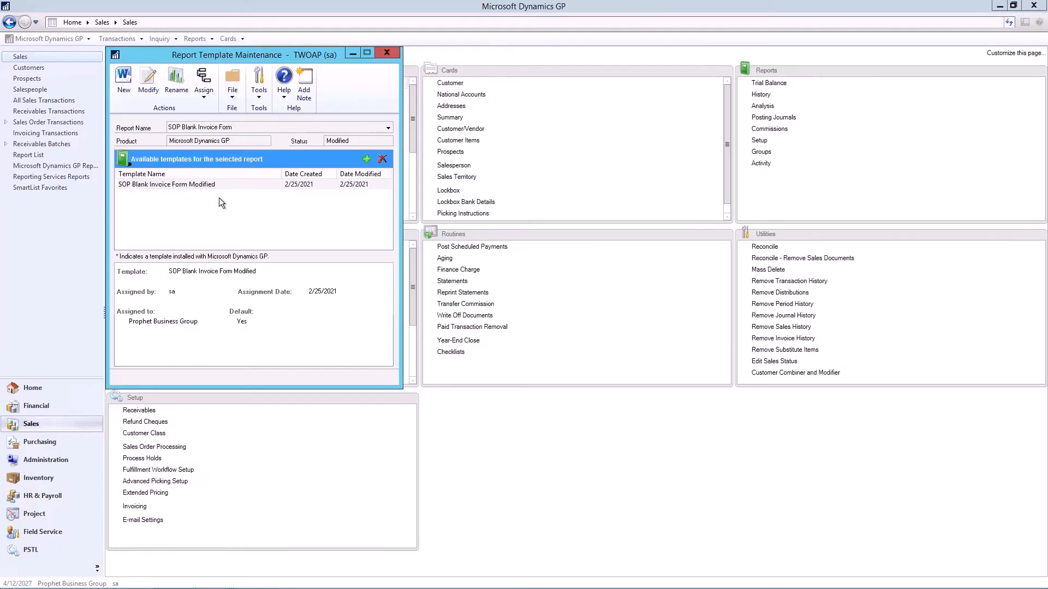
- Assign the _v01 template to company TWOAP as its default and save the assignment
{"action": "left_click", "coordinate": [366, 160]}
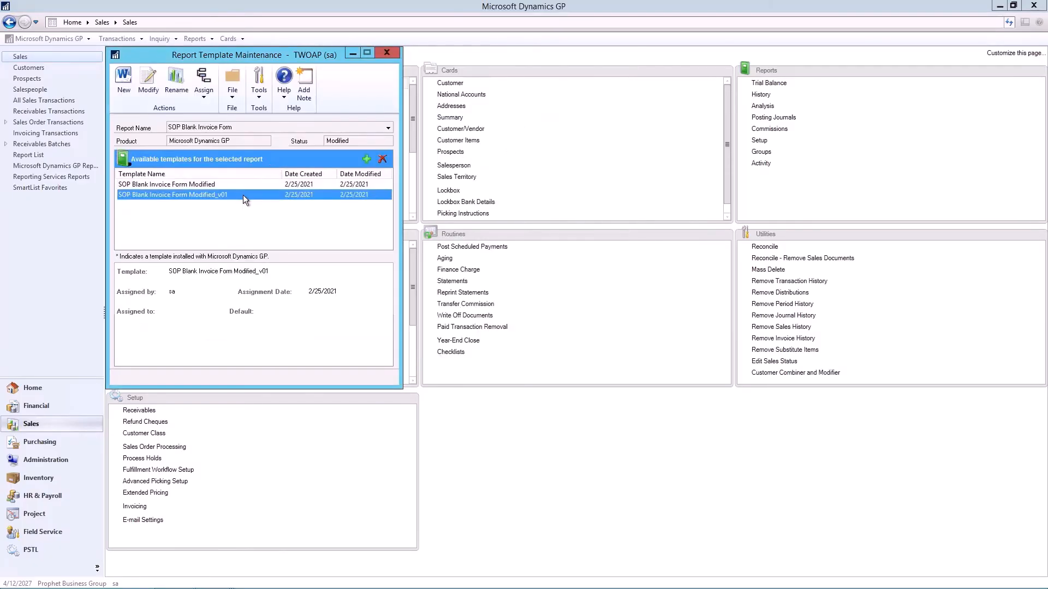
{"action": "left_click", "coordinate": [204, 82]}
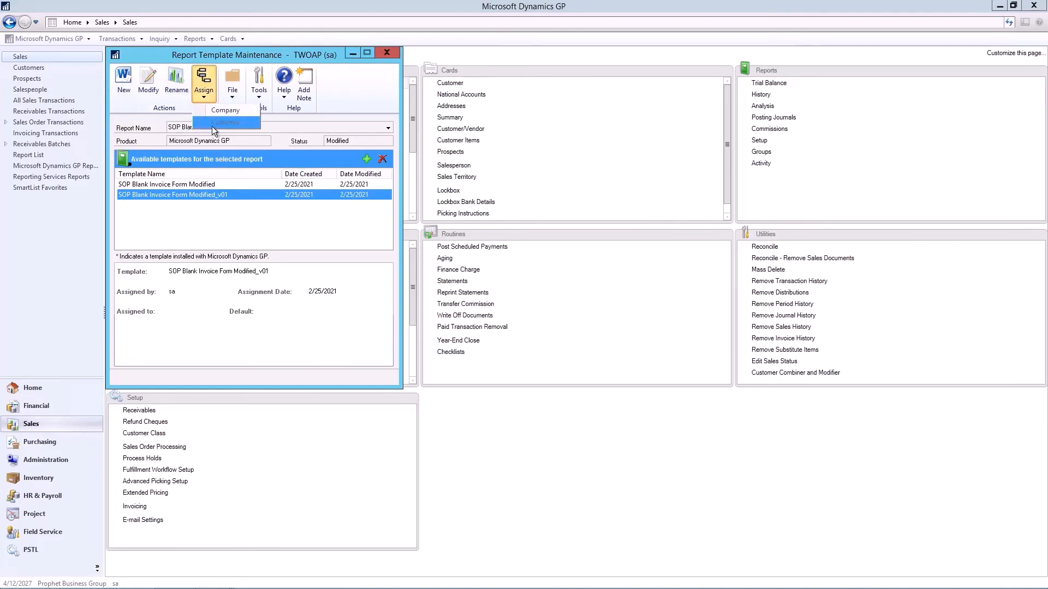
{"action": "left_click", "coordinate": [225, 110]}
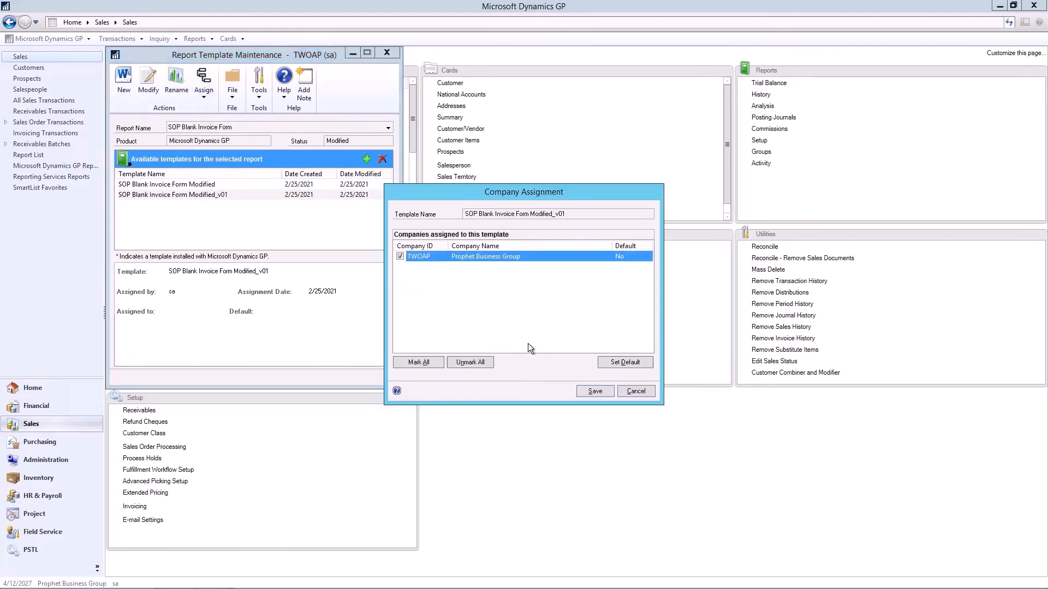
{"action": "left_click", "coordinate": [624, 361]}
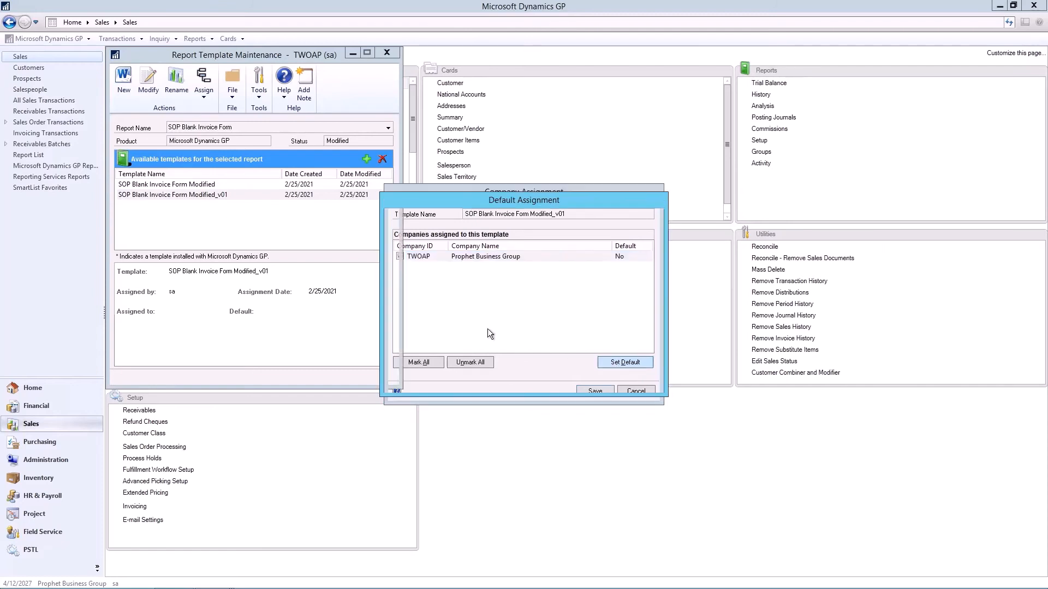
{"action": "left_click", "coordinate": [625, 362]}
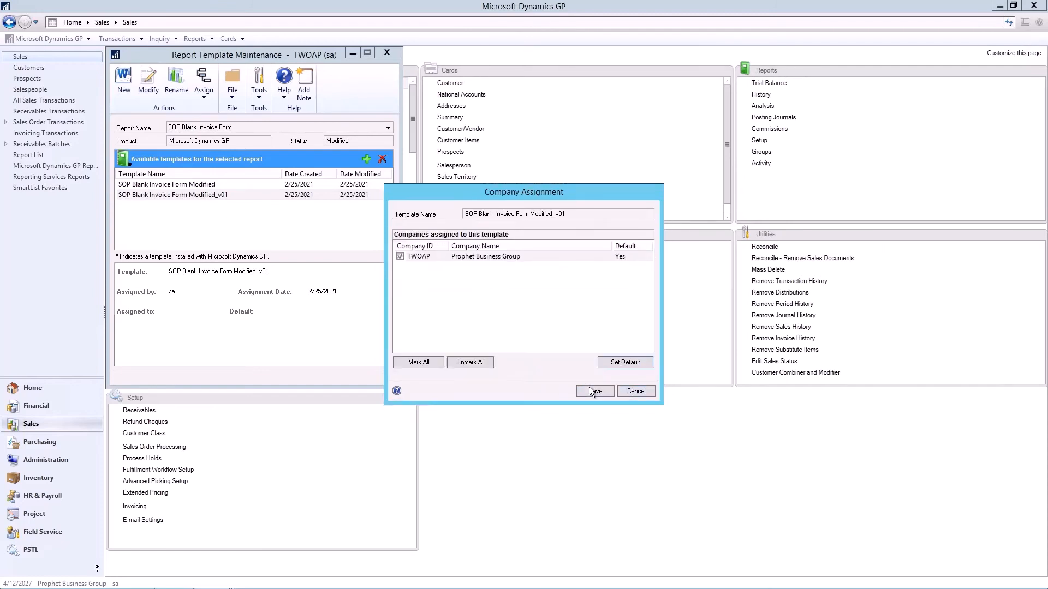
{"action": "left_click", "coordinate": [593, 391]}
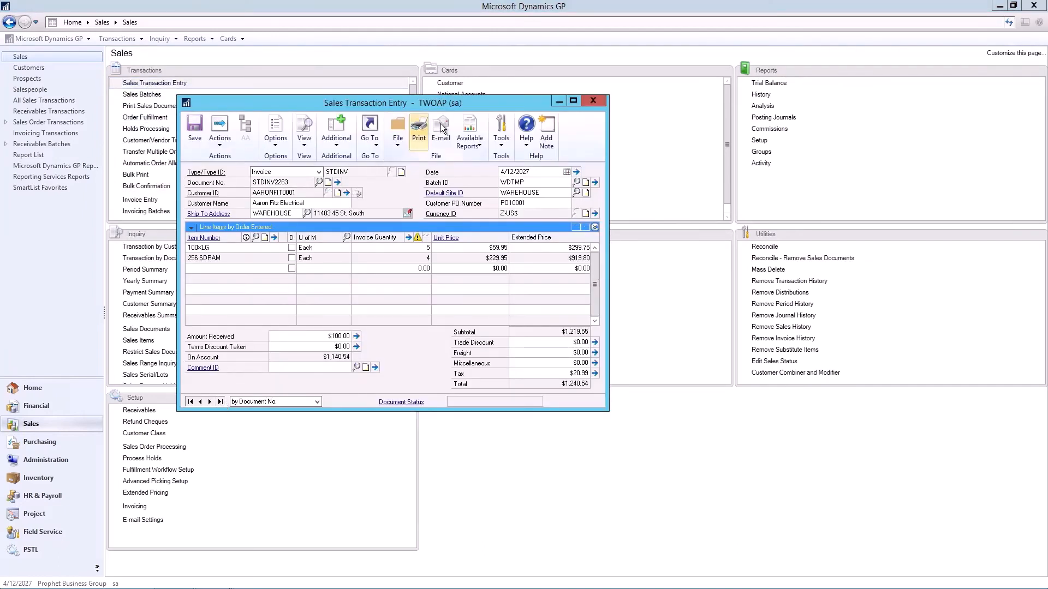
- Print invoice STDINV2263 to screen as a Template, ticking Invoices, so it opens in Word
{"action": "left_click", "coordinate": [419, 130]}
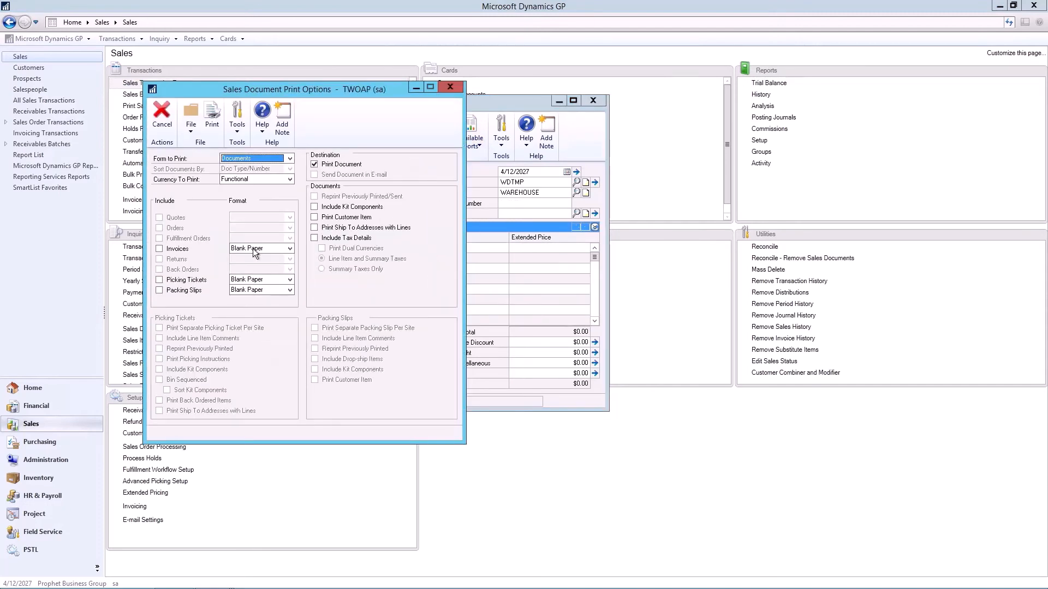
{"action": "left_click", "coordinate": [160, 249]}
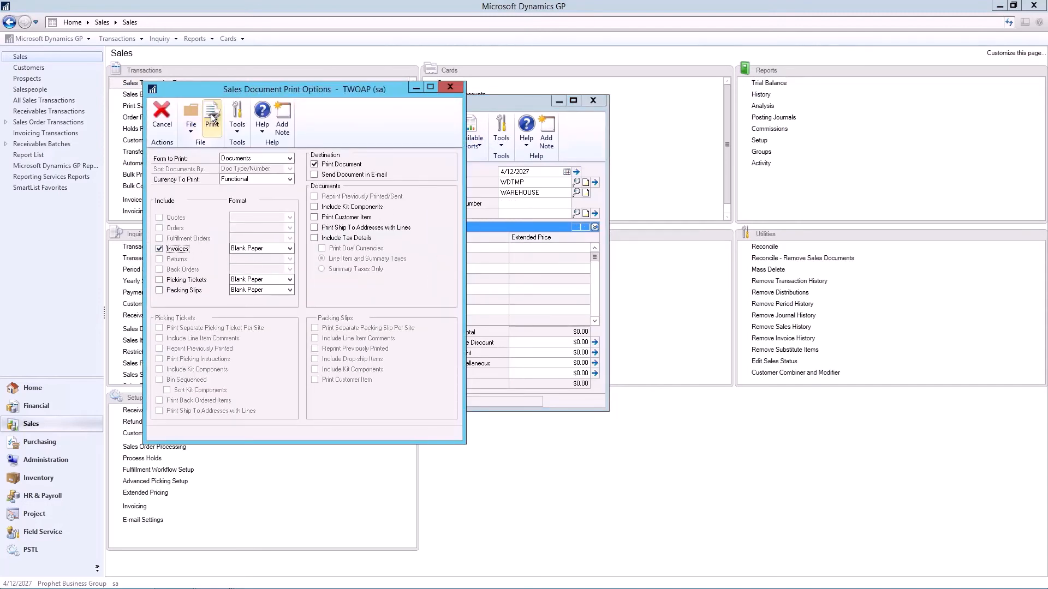
{"action": "left_click", "coordinate": [211, 113]}
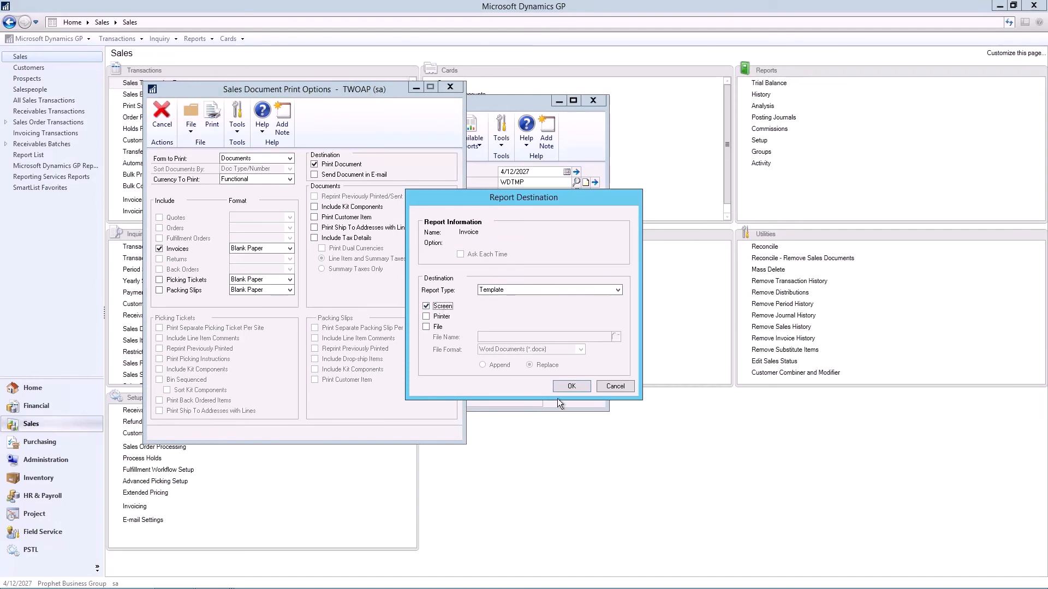
{"action": "left_click", "coordinate": [571, 386]}
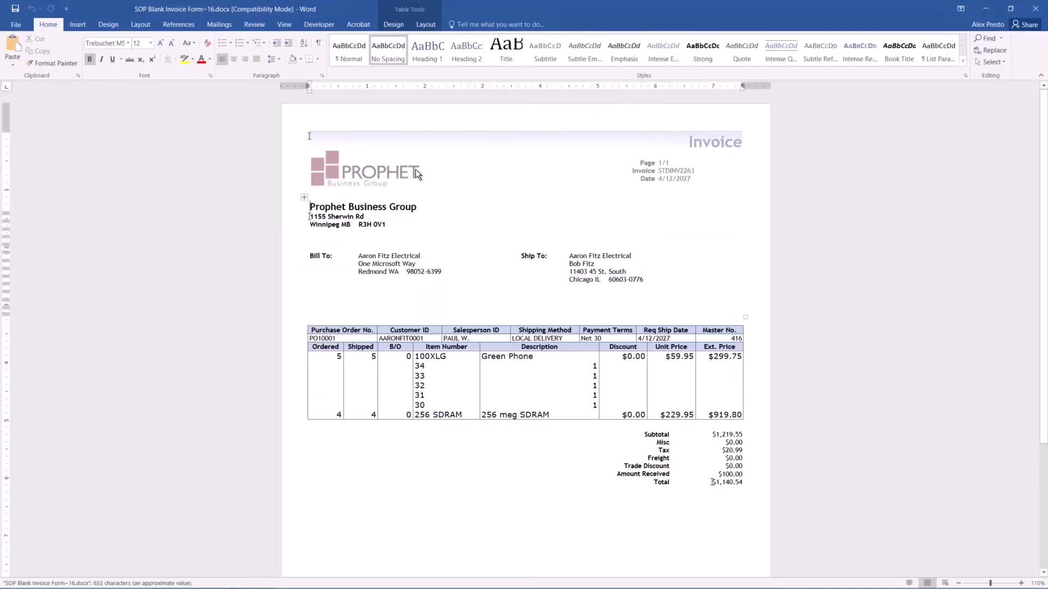
{"action": "mouse_move", "coordinate": [465, 314]}
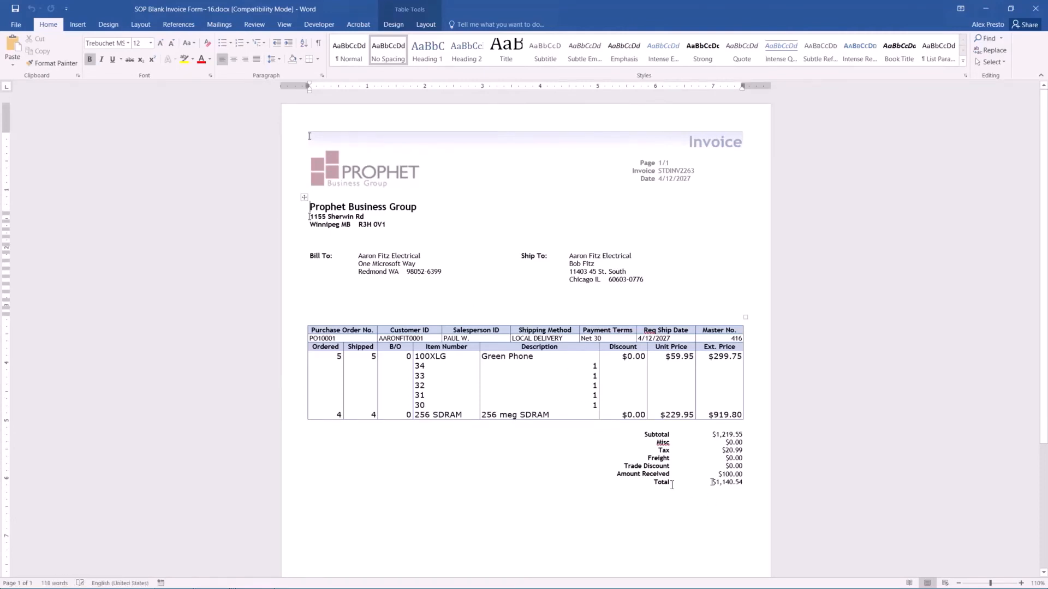
{"action": "scroll", "scroll_direction": "up", "scroll_amount": 3}
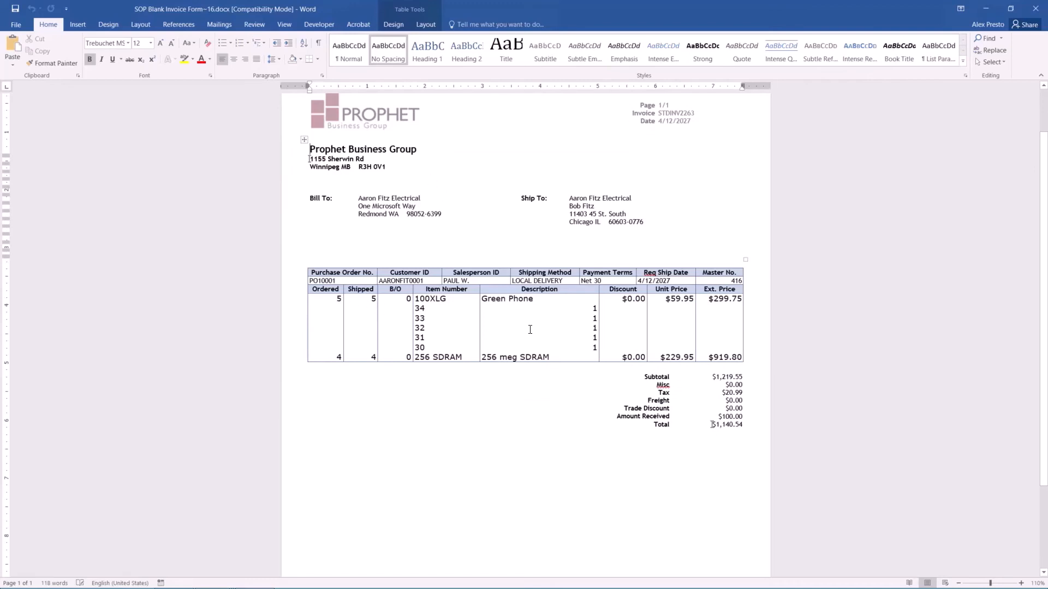
{"action": "mouse_move", "coordinate": [656, 356]}
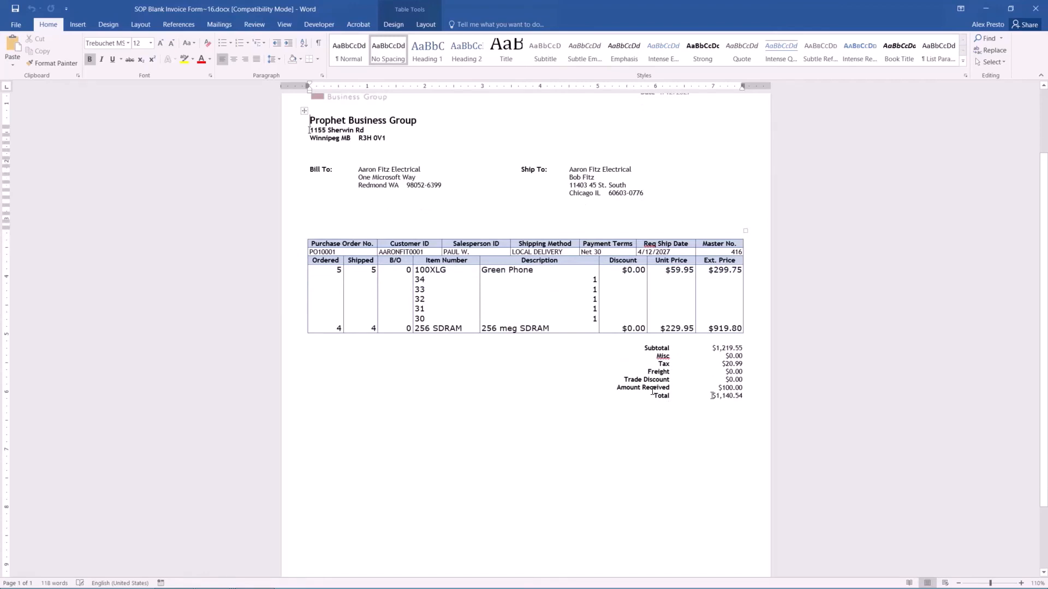
{"action": "mouse_move", "coordinate": [717, 407]}
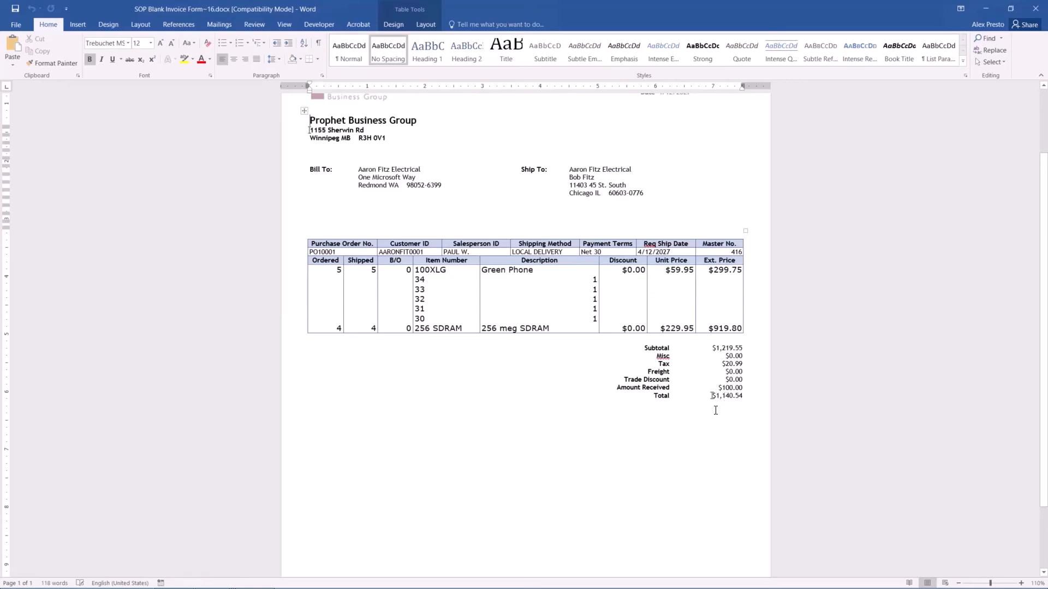
{"action": "scroll", "scroll_direction": "down", "scroll_amount": 3}
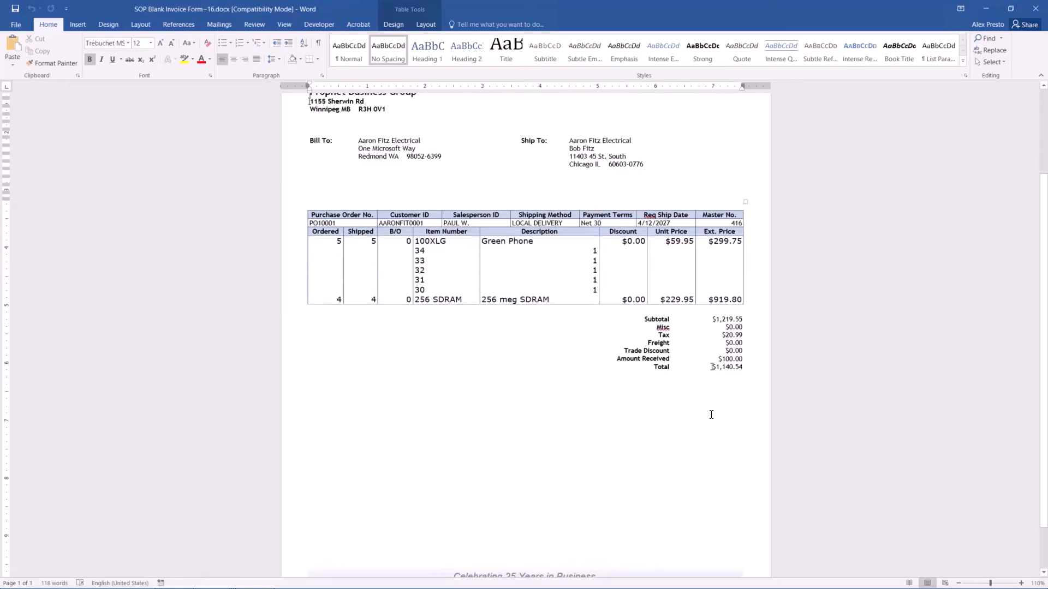
{"action": "scroll", "scroll_direction": "down", "scroll_amount": 3}
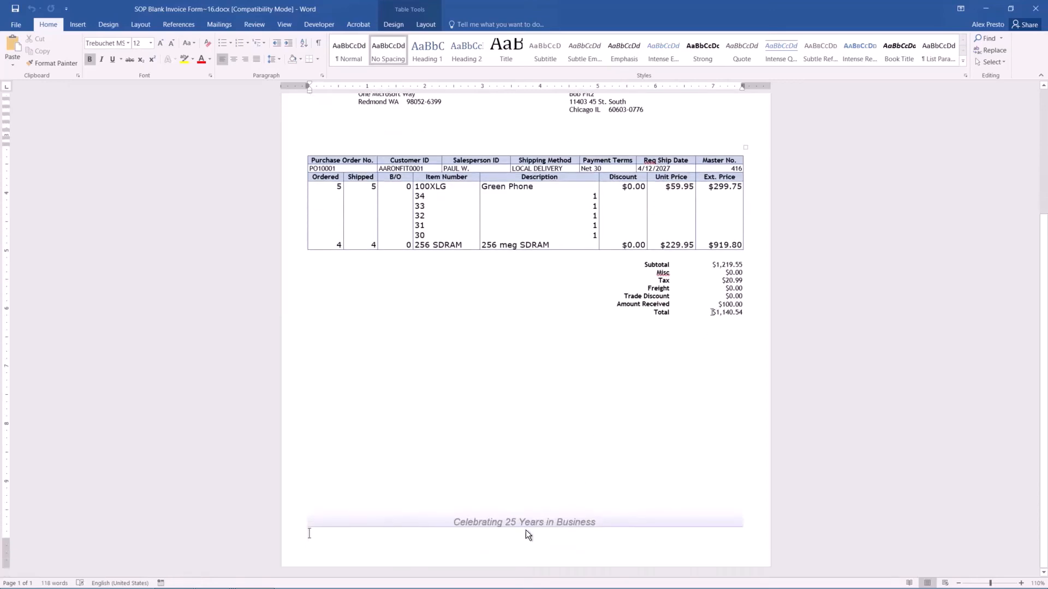
{"action": "mouse_move", "coordinate": [626, 514]}
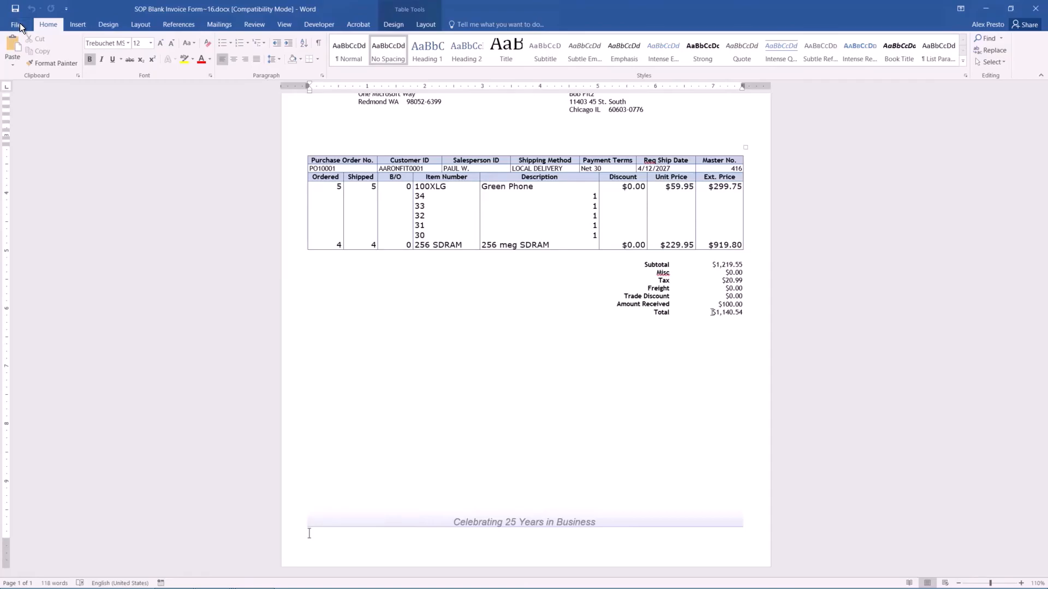
- Go to Word's File backstage for the generated invoice SOP Blank Invoice Form~16
{"action": "left_click", "coordinate": [14, 24]}
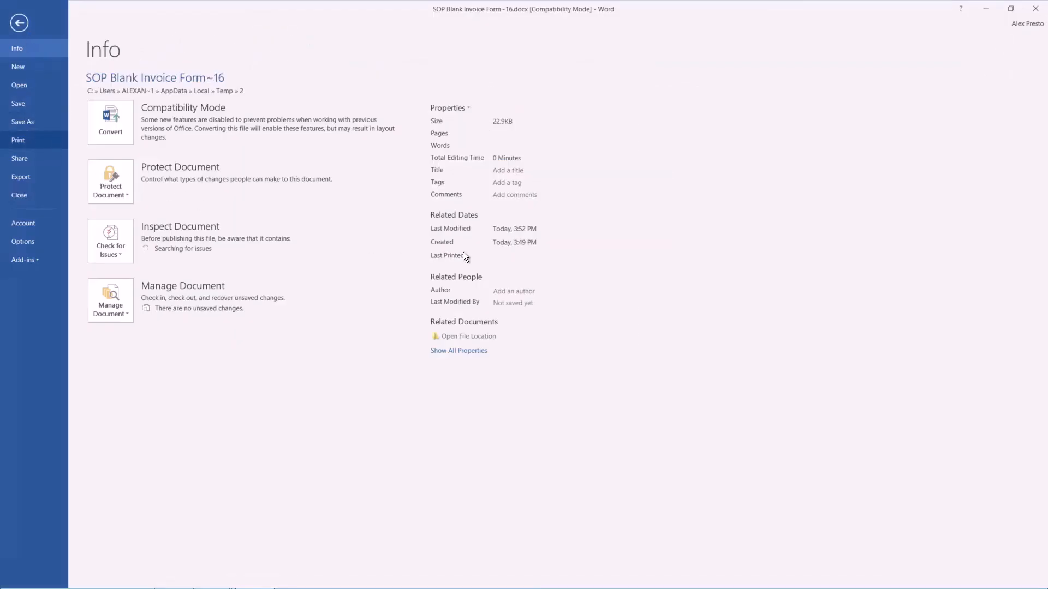
{"action": "mouse_move", "coordinate": [630, 333]}
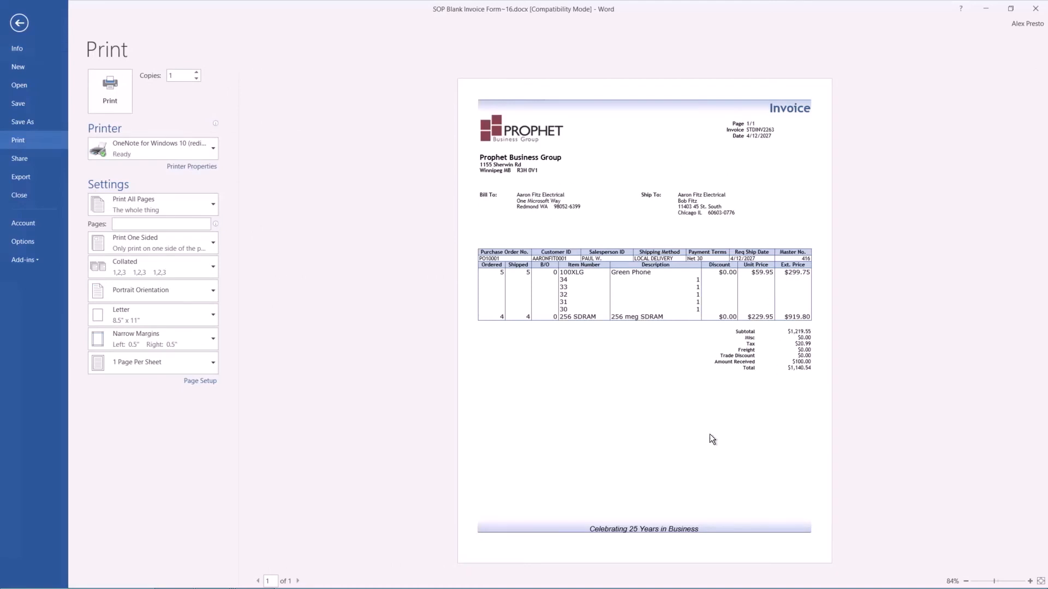
{"action": "mouse_move", "coordinate": [627, 176]}
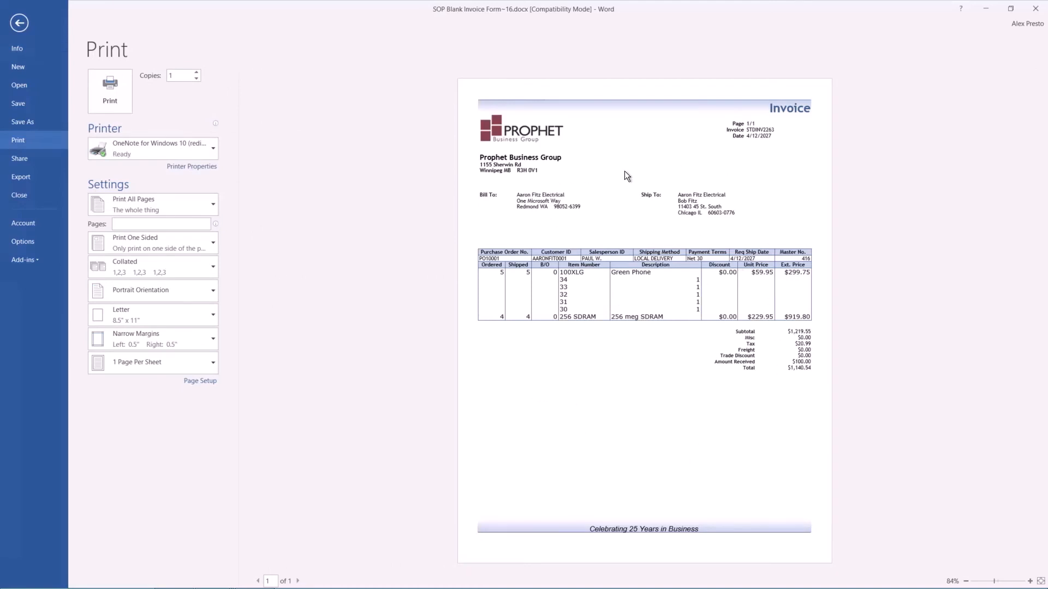
{"action": "mouse_move", "coordinate": [675, 356]}
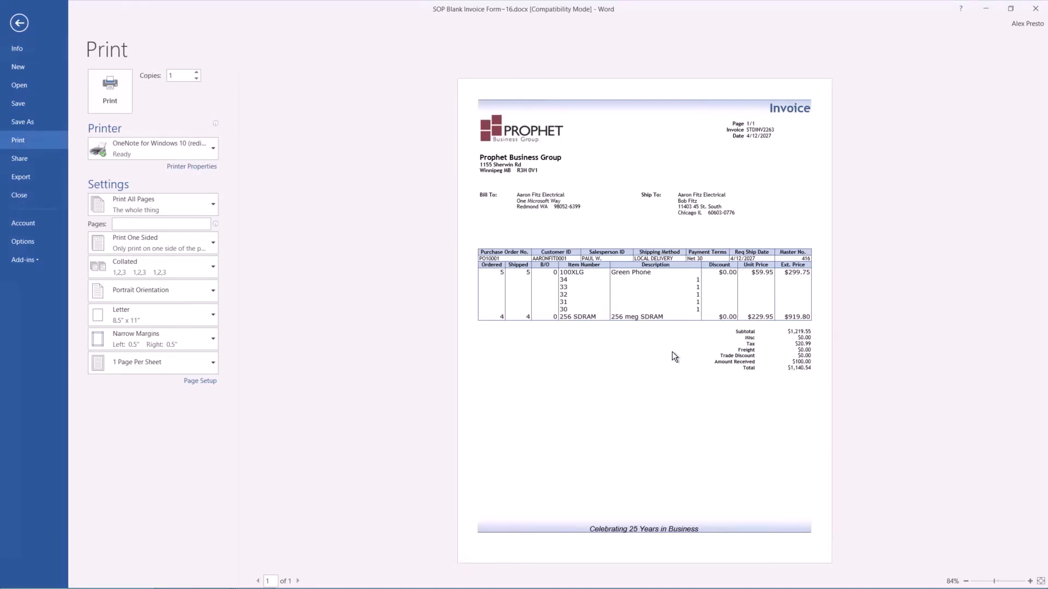
{"action": "mouse_move", "coordinate": [598, 195]}
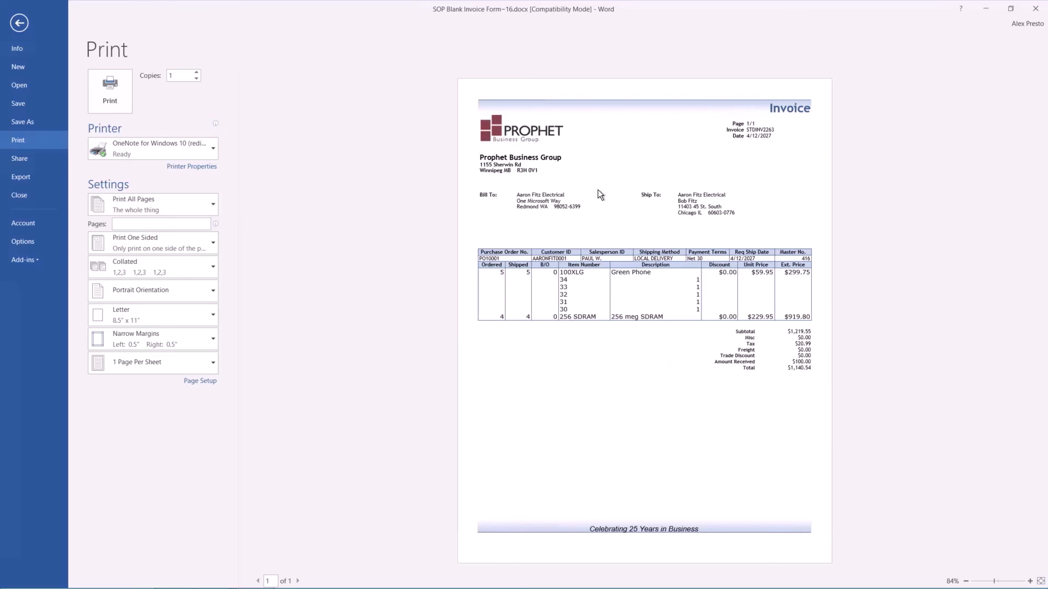
{"action": "mouse_move", "coordinate": [836, 370]}
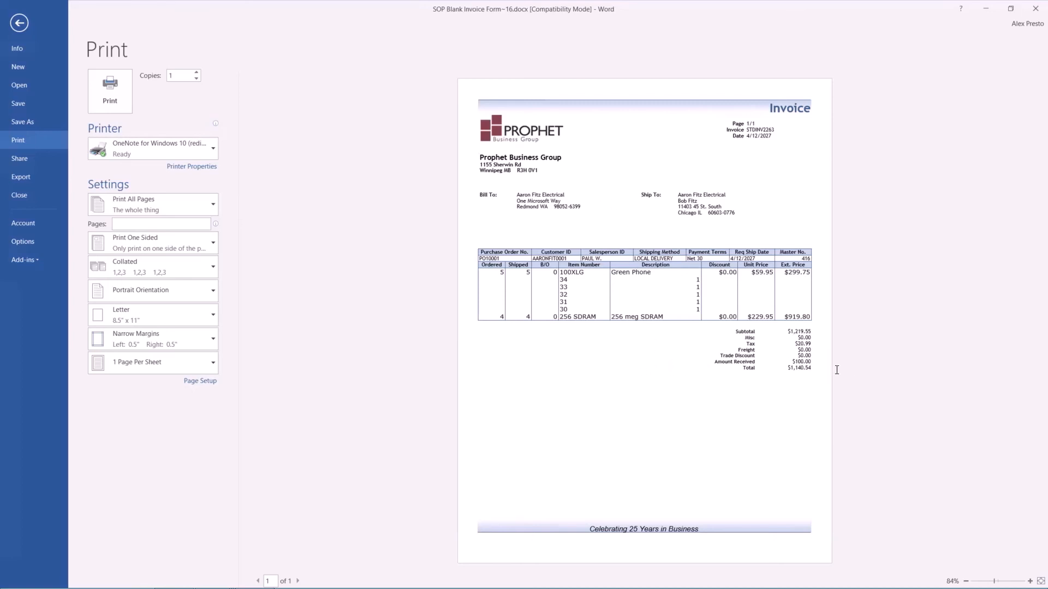
{"action": "mouse_move", "coordinate": [622, 427]}
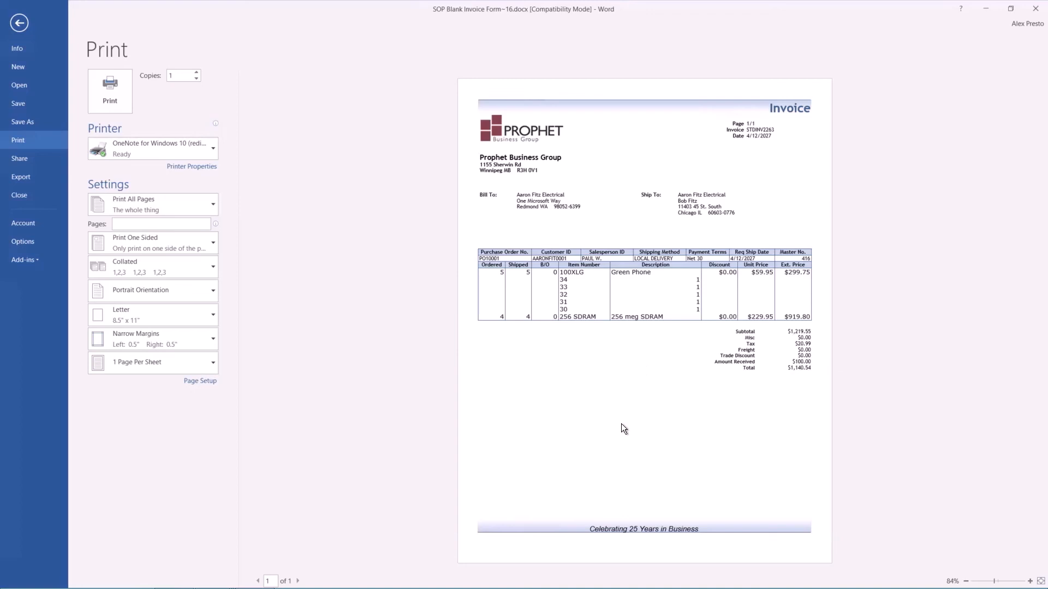